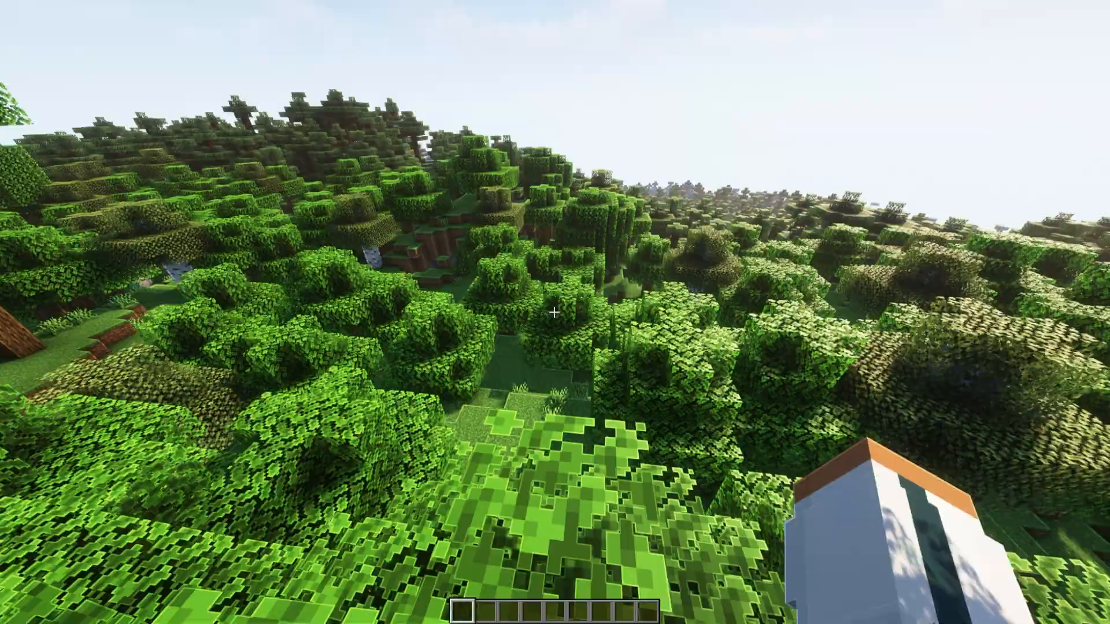
Activate the Xray Ultimate resource pack from the game's resource pack screen.
key(Escape)
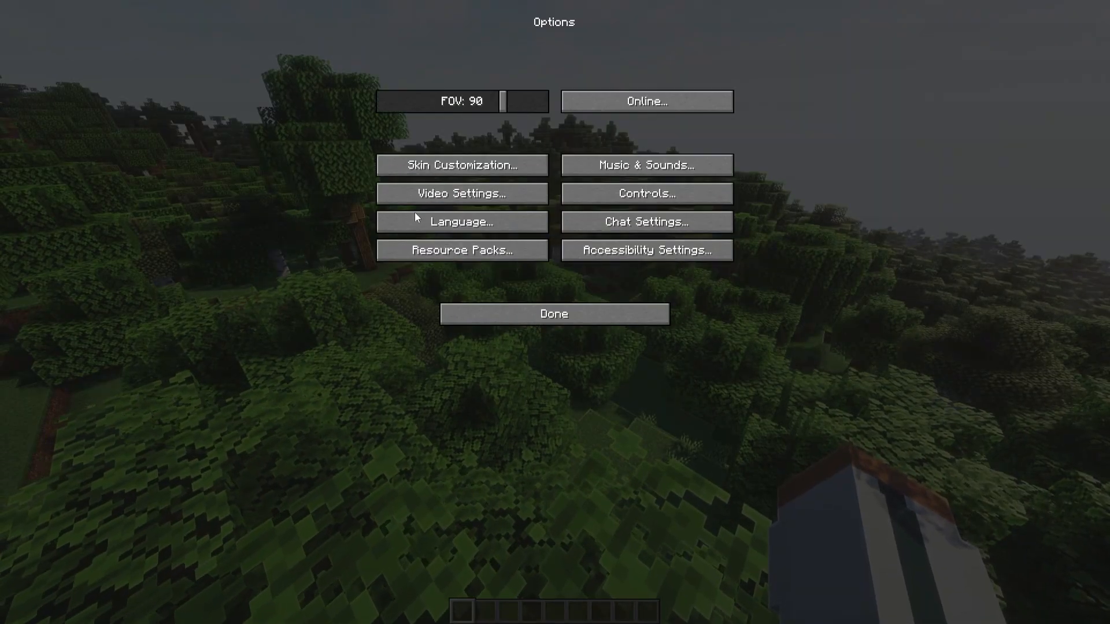
click(462, 249)
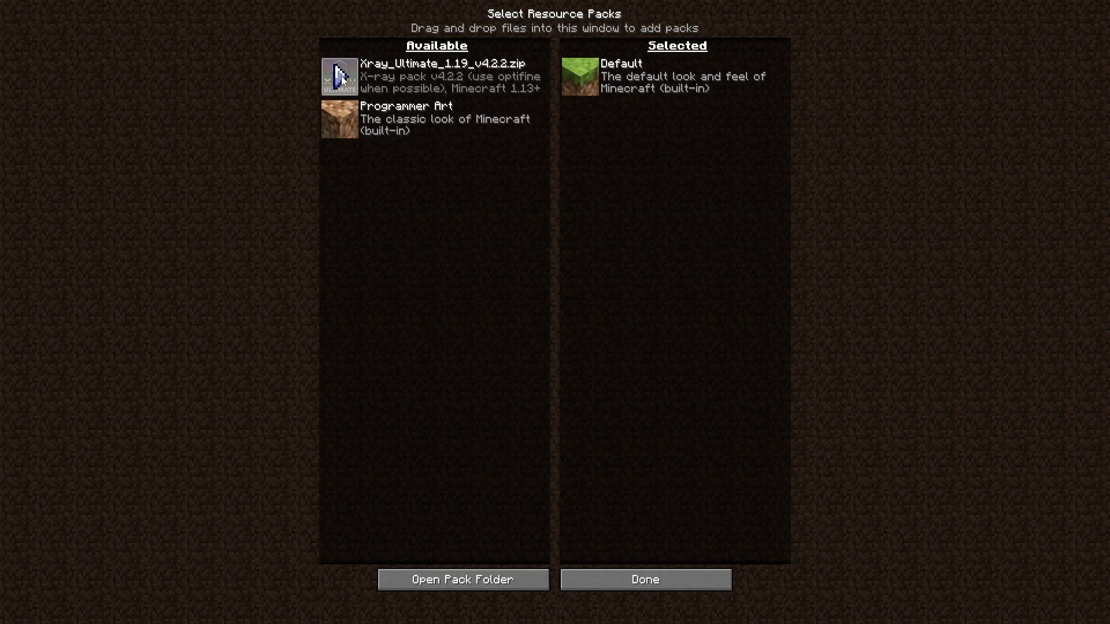
click(642, 579)
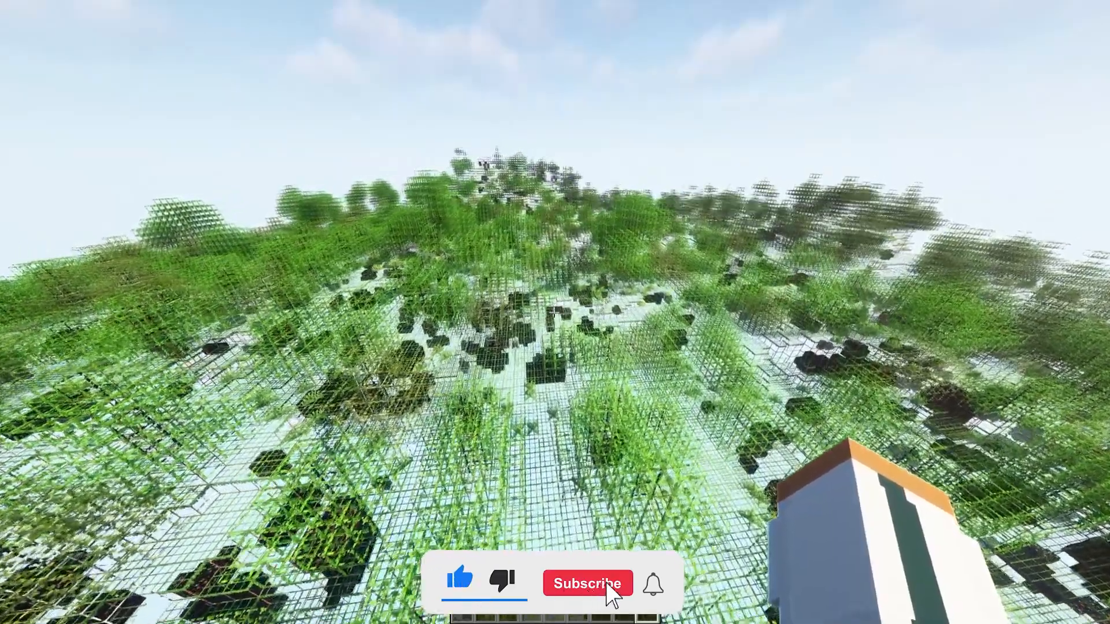
Confirm the pack selection and view the exposed ores through the transparent terrain.
click(586, 583)
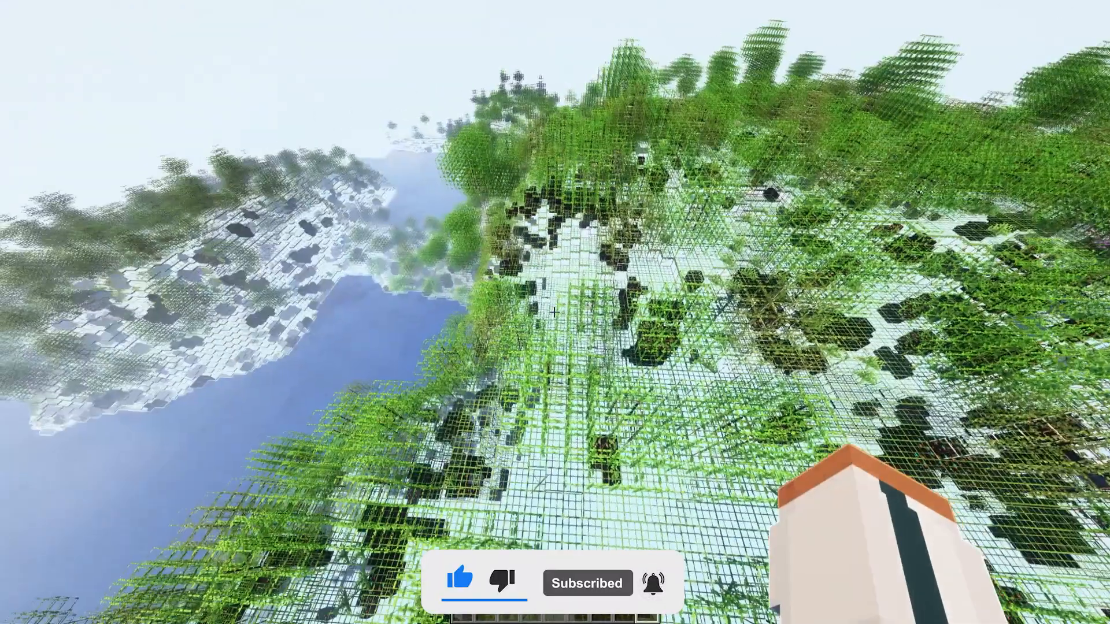
mouse_move(555, 312)
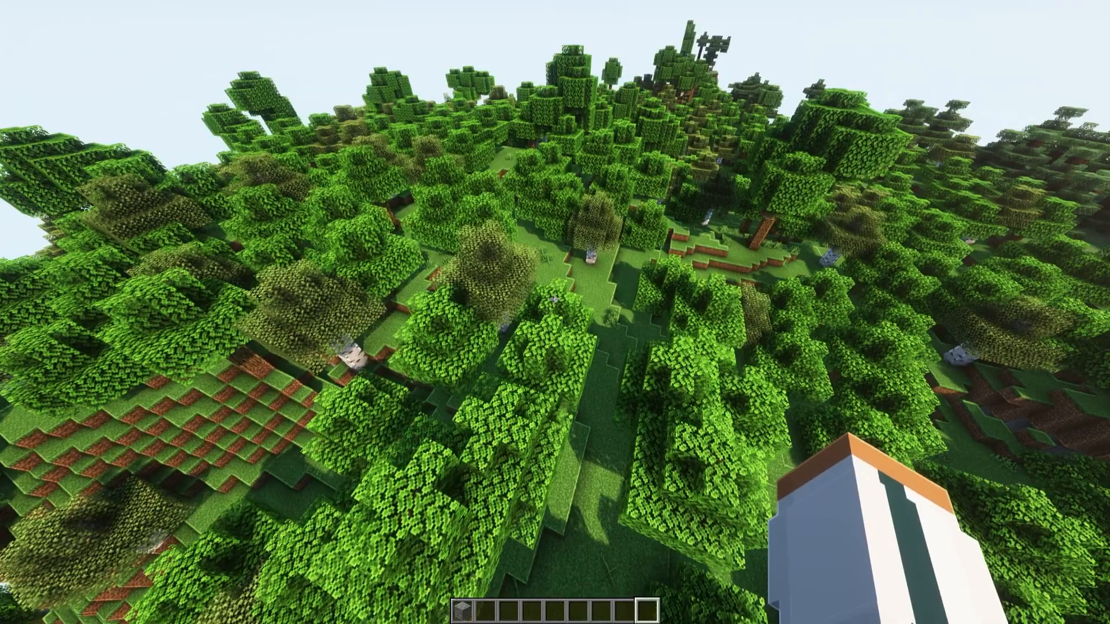
mouse_move(555, 312)
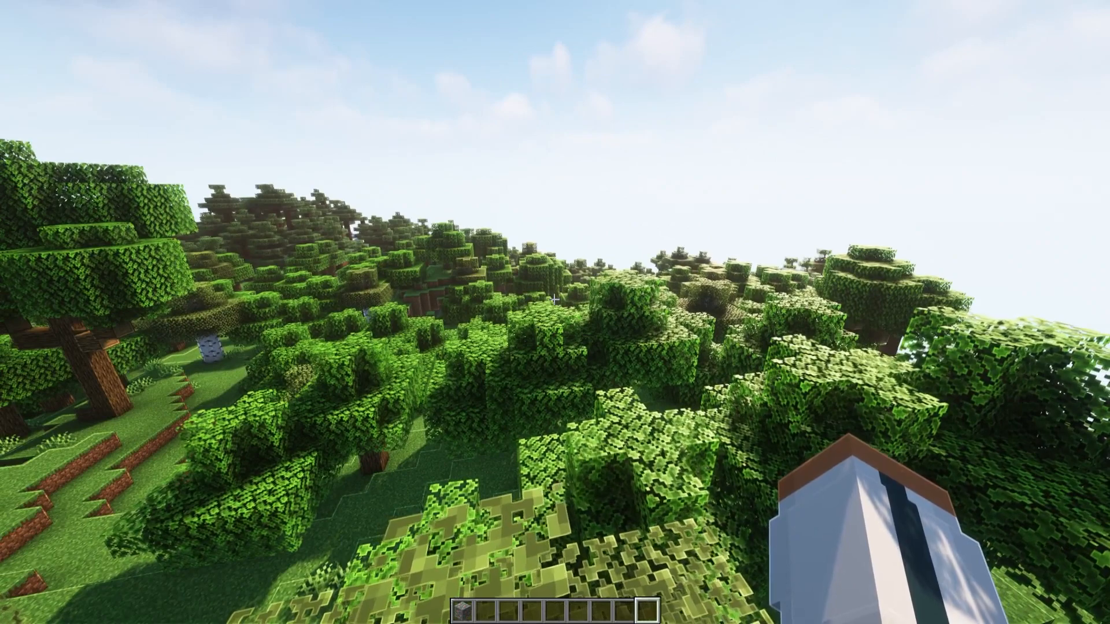
mouse_move(555, 312)
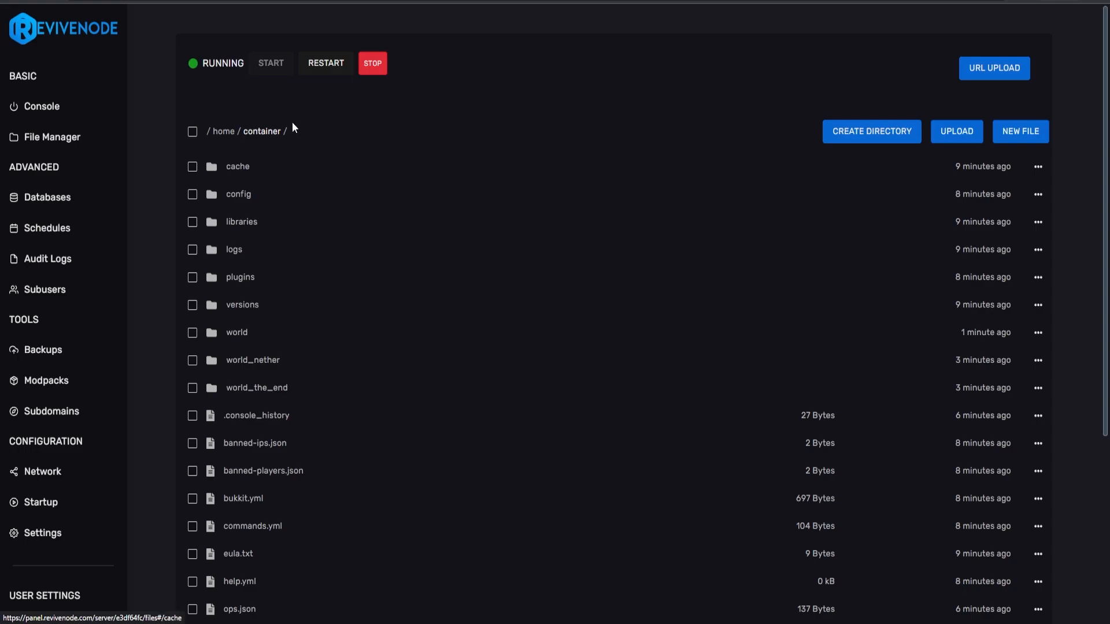
mouse_move(527, 156)
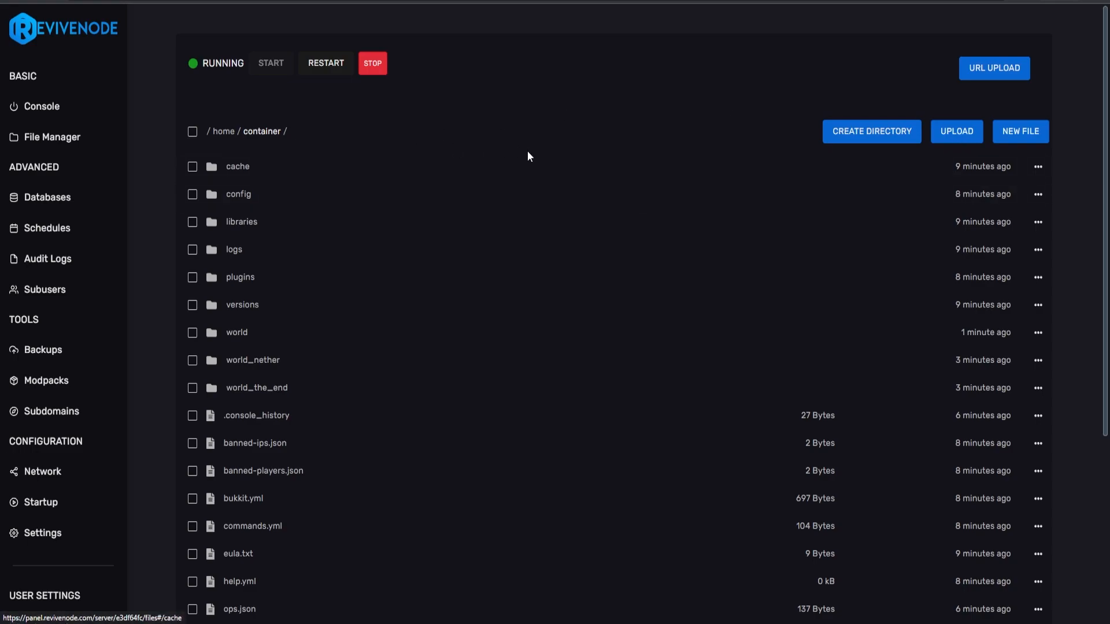
Browse the home container file listing down and back to the top.
scroll(down, 3)
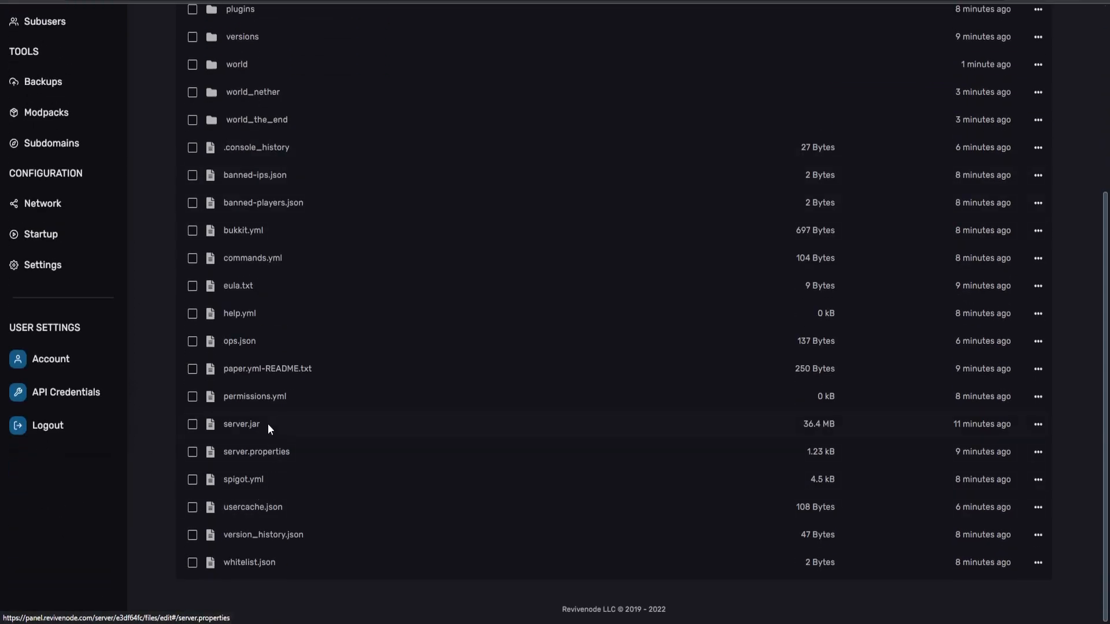
mouse_move(250, 427)
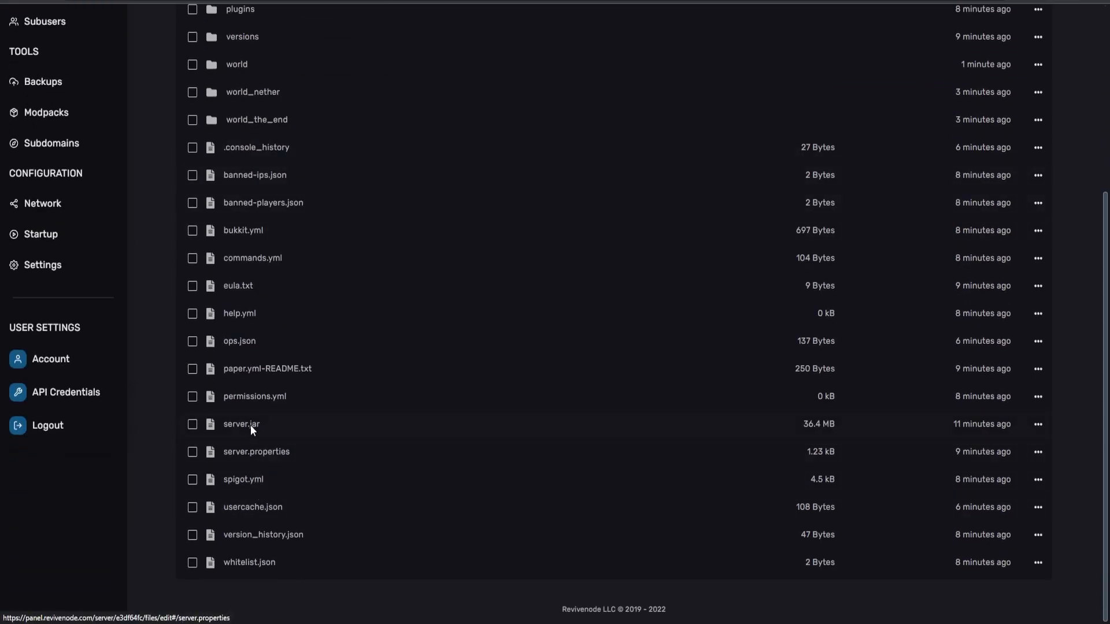
mouse_move(290, 374)
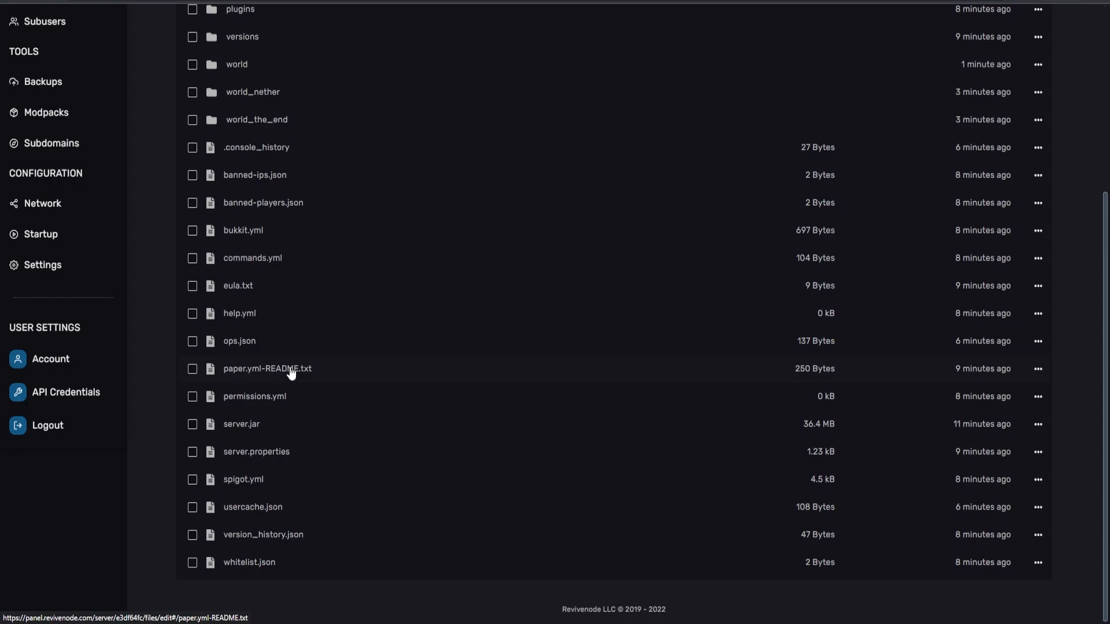
mouse_move(289, 381)
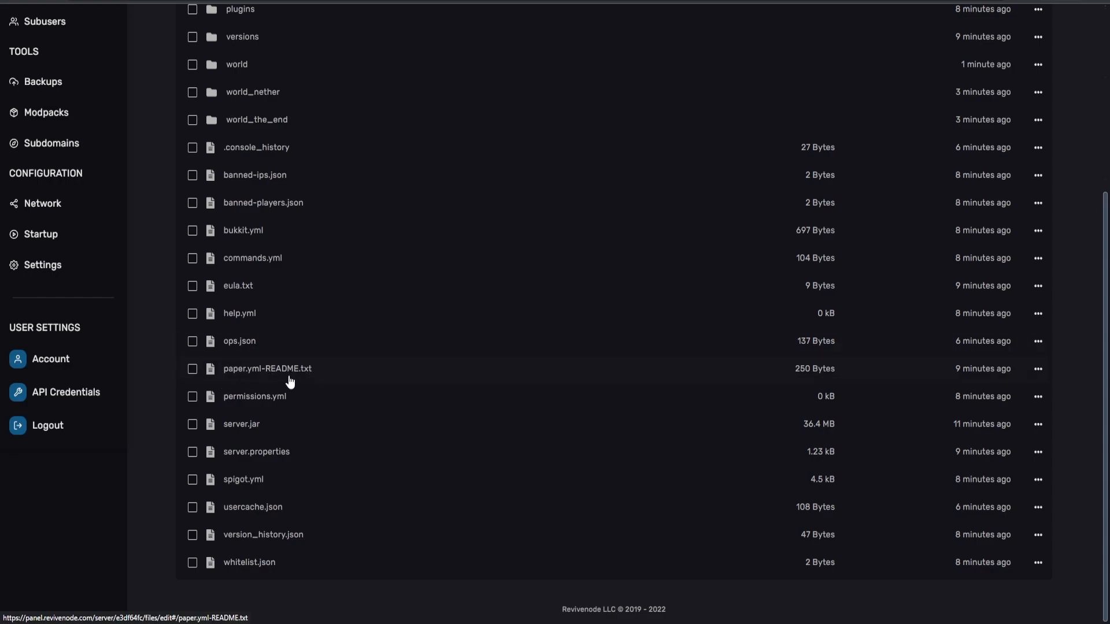
mouse_move(248, 382)
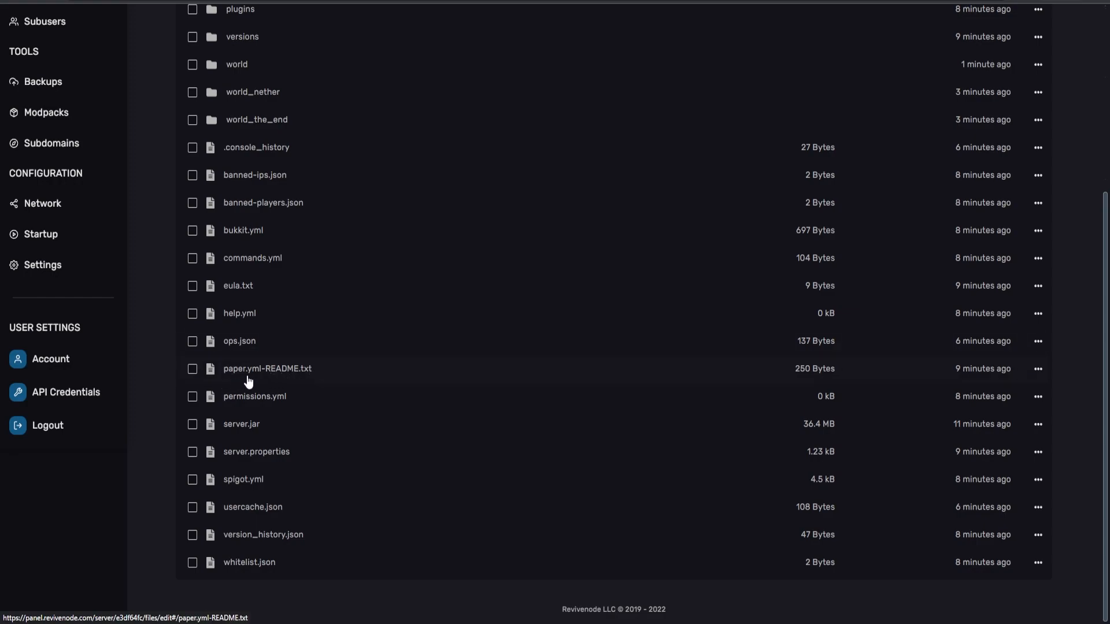
mouse_move(296, 373)
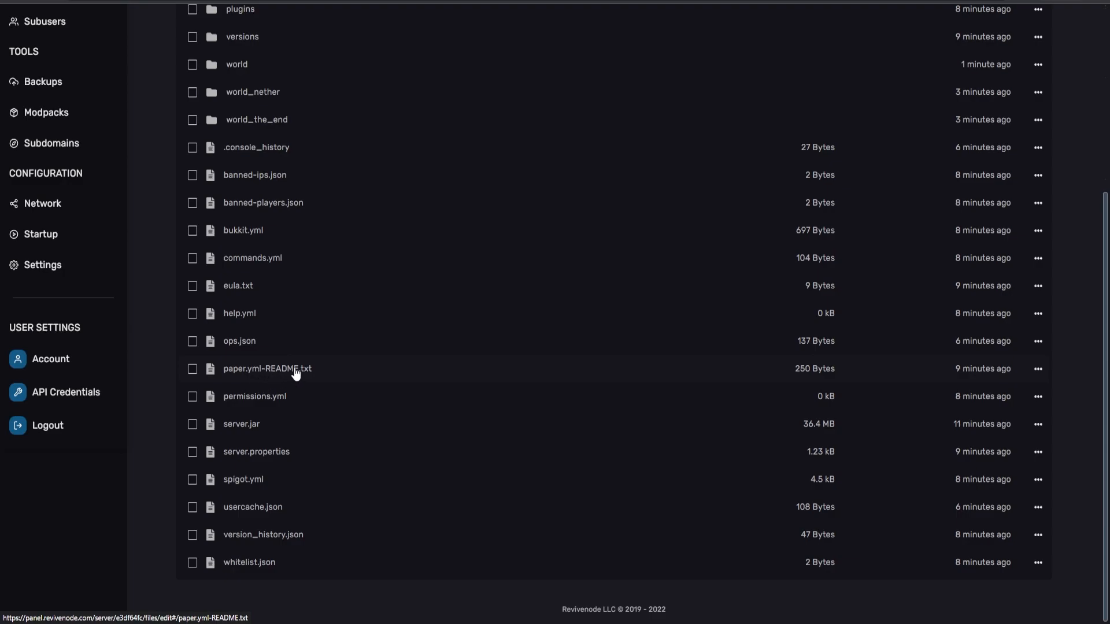
scroll(up, 3)
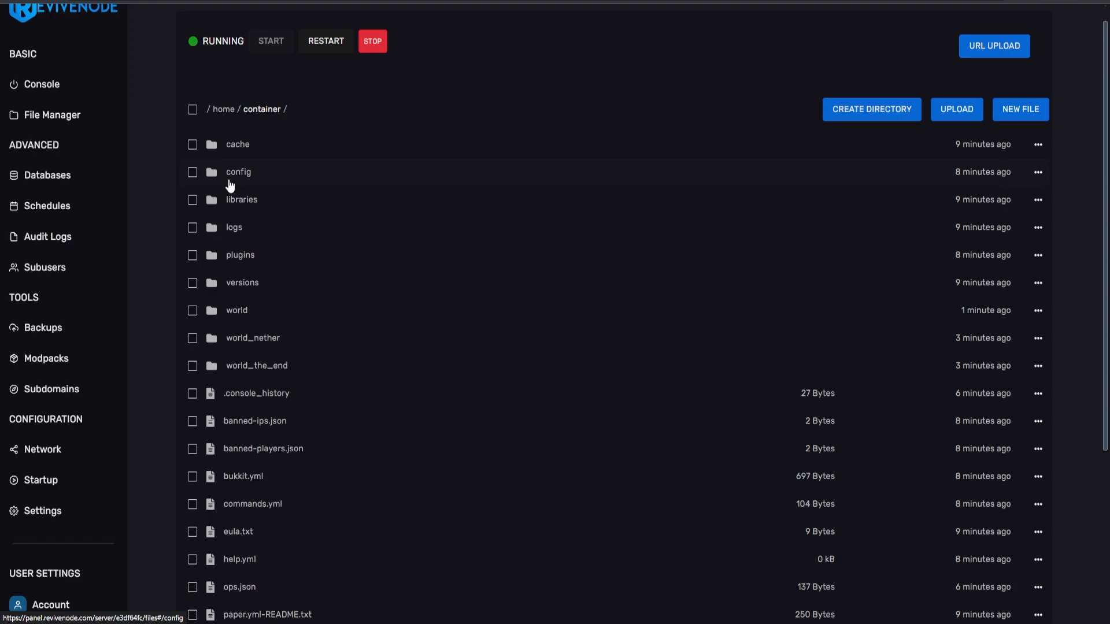
Set anti-xray enabled to true in config/paper-world-defaults.yml and select engine-mode.
click(238, 172)
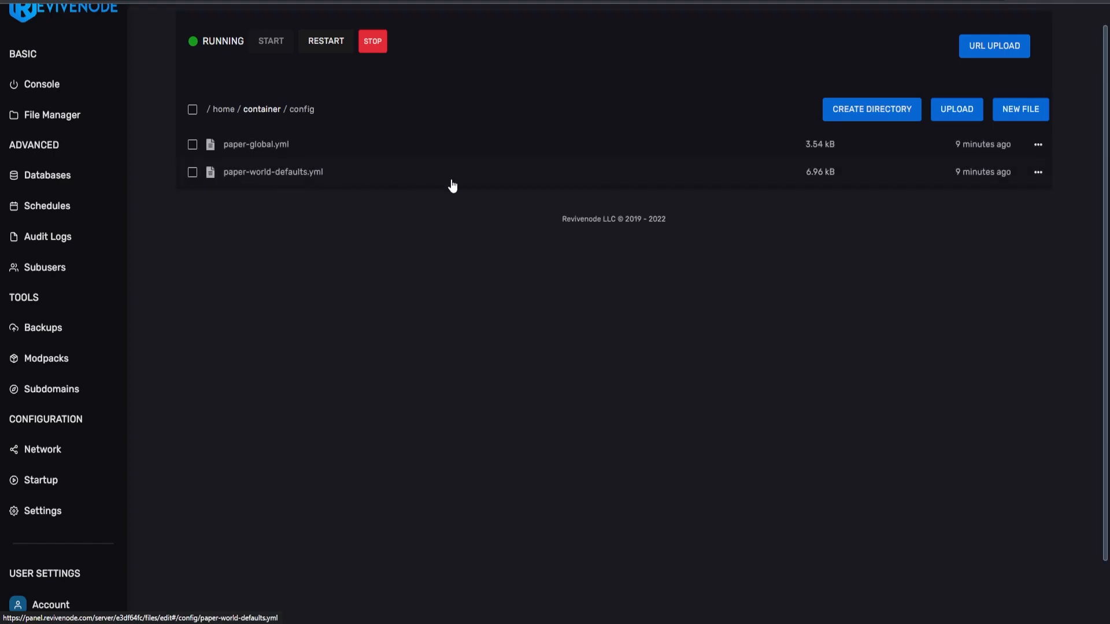
click(273, 171)
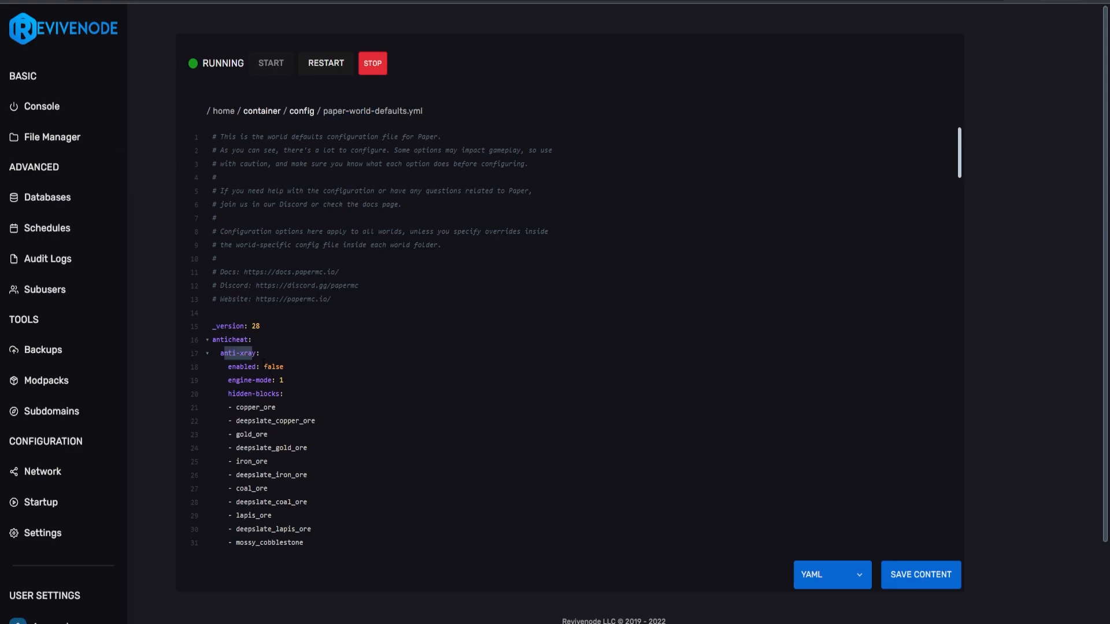
double_click(272, 366)
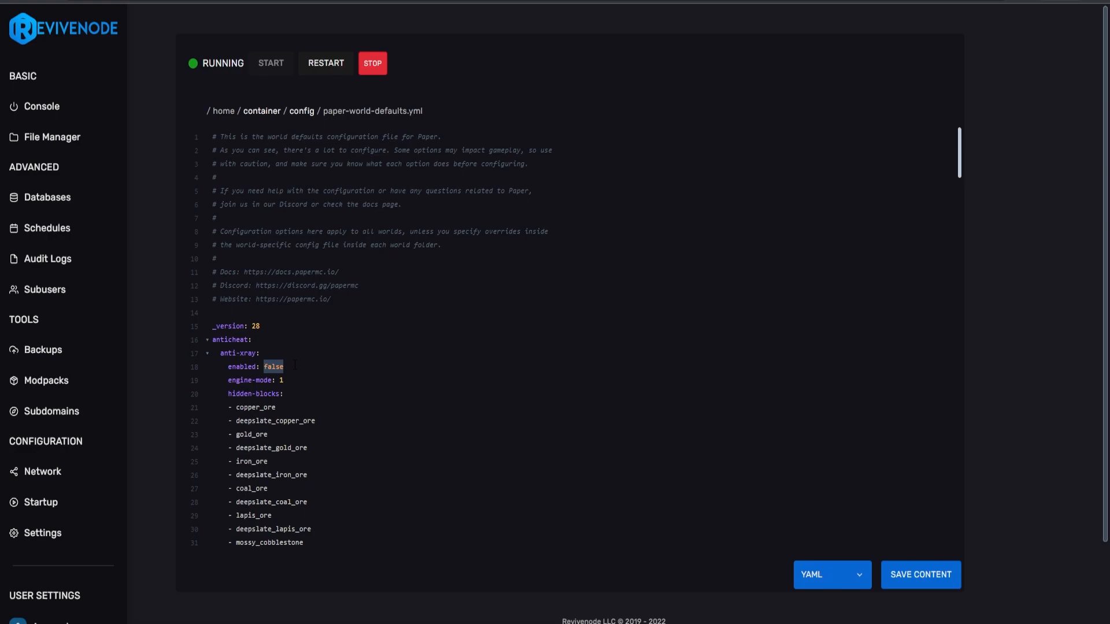
text(true)
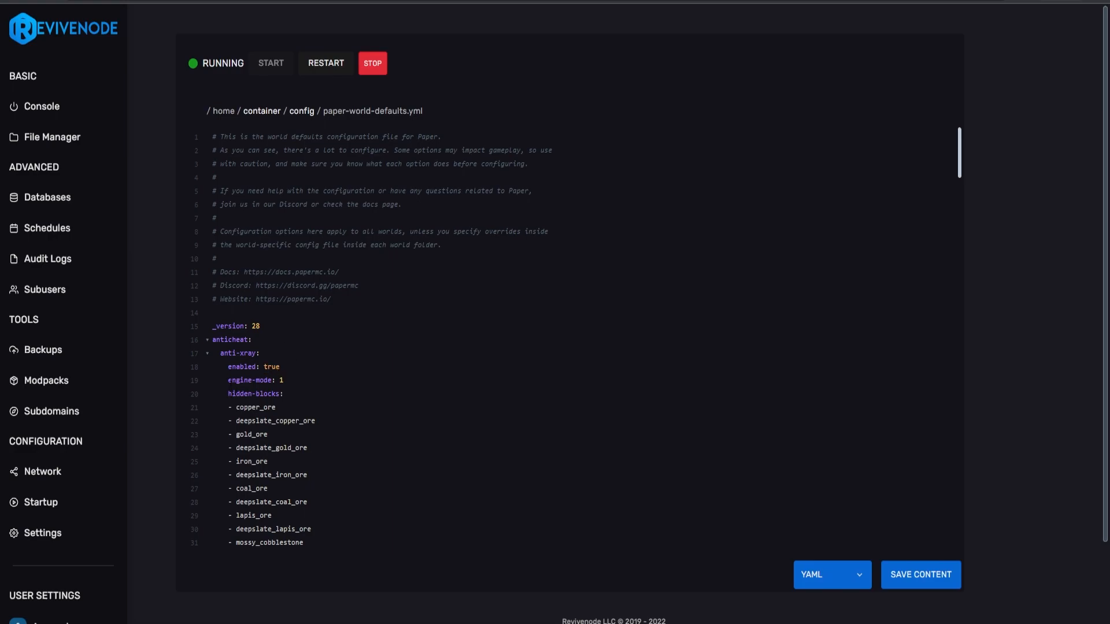
double_click(250, 380)
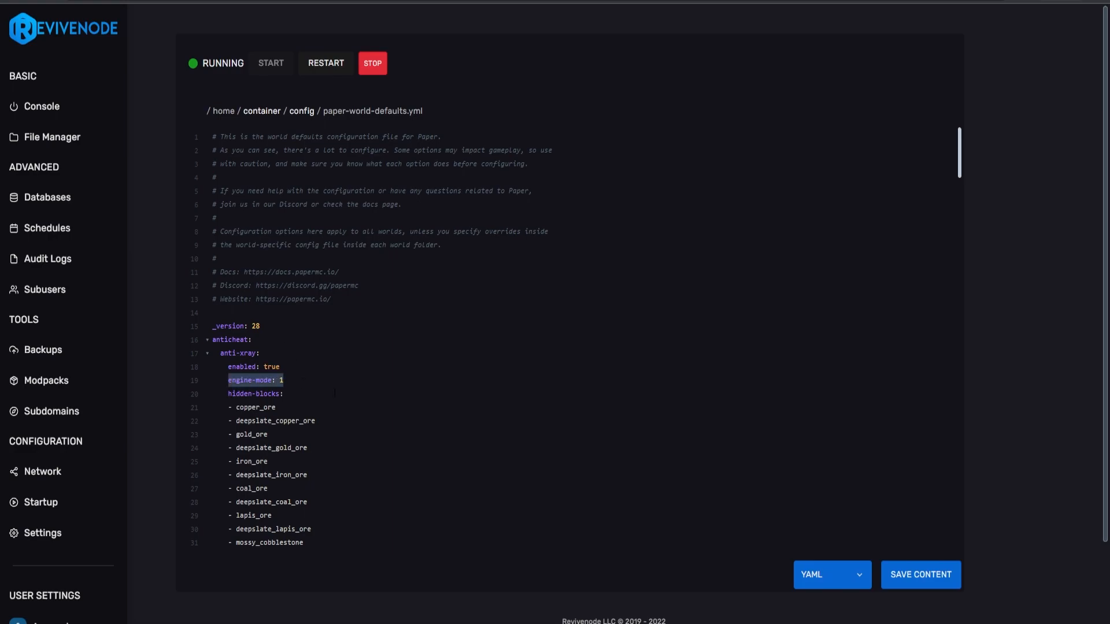
Stop and kill the running server, then start it again.
click(372, 63)
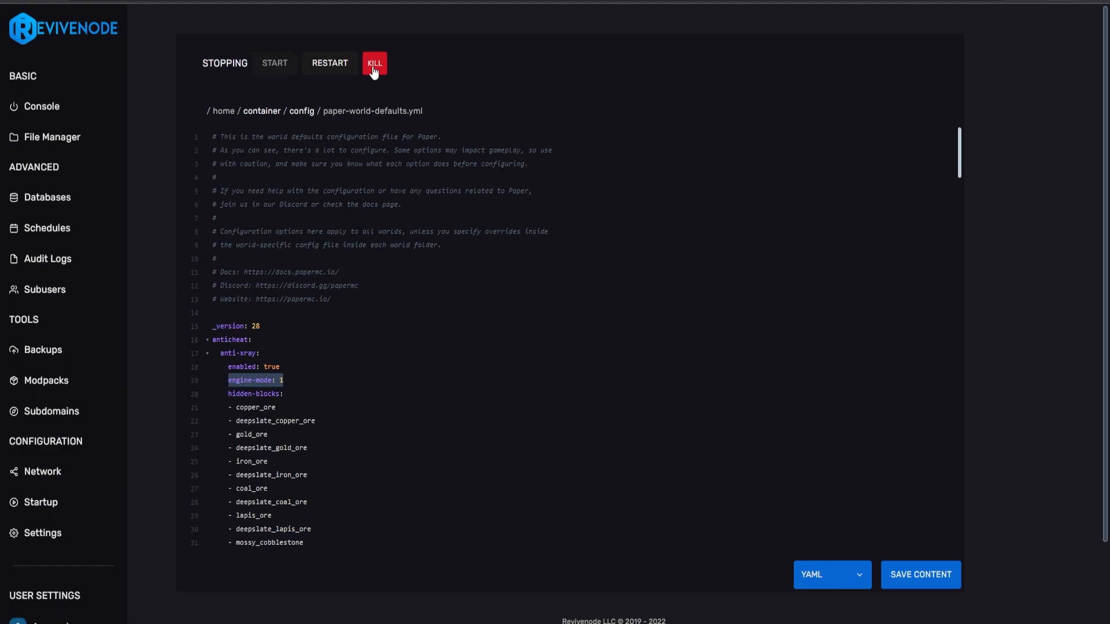
click(375, 62)
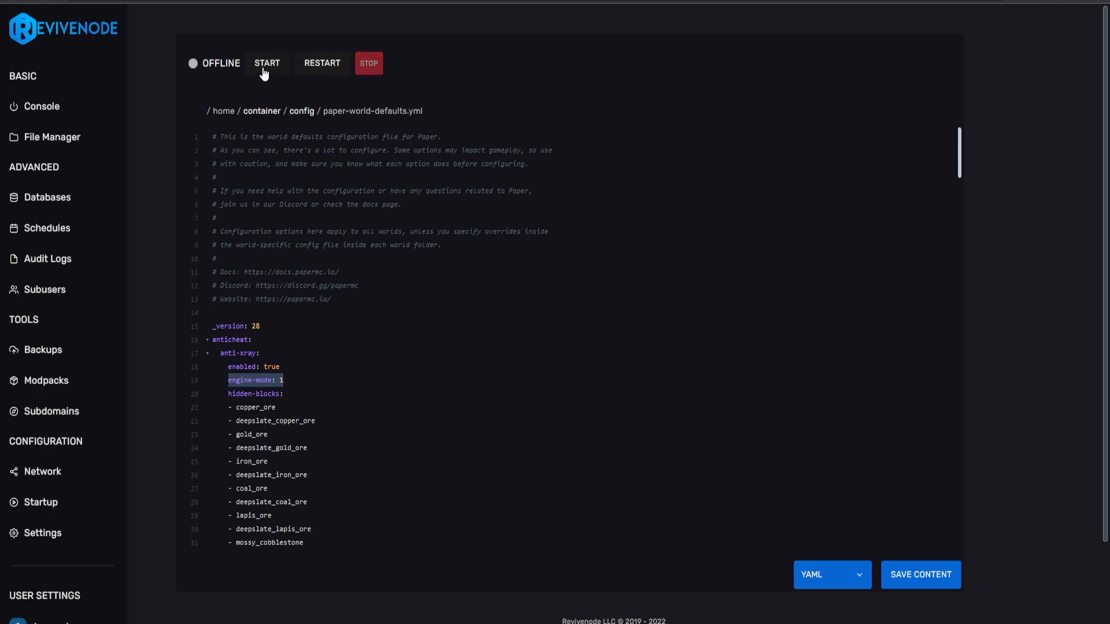
click(267, 62)
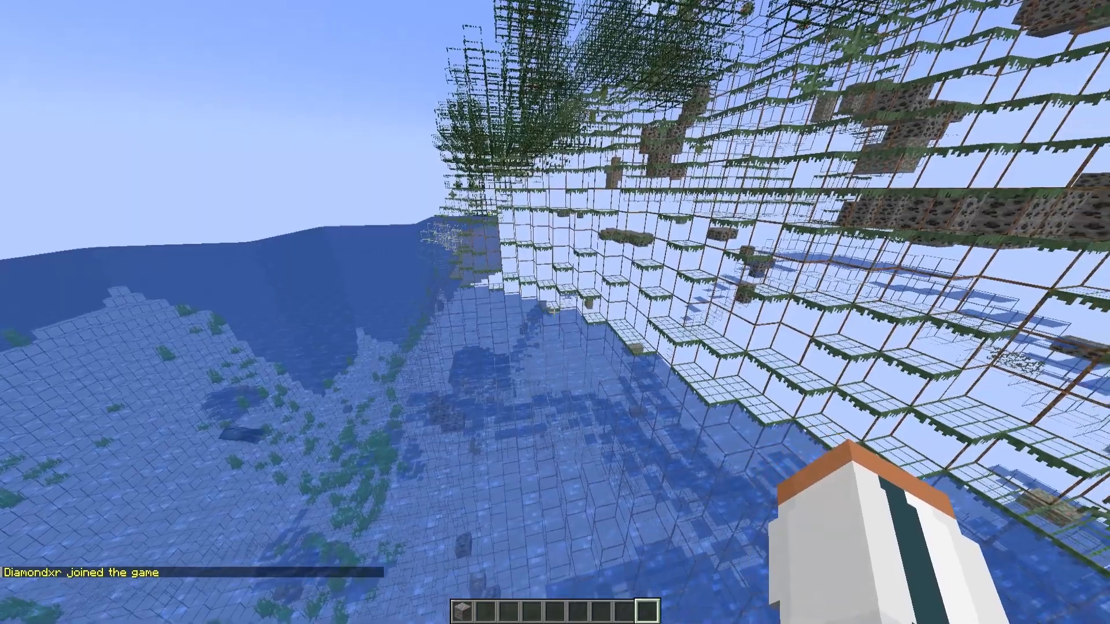
mouse_move(555, 313)
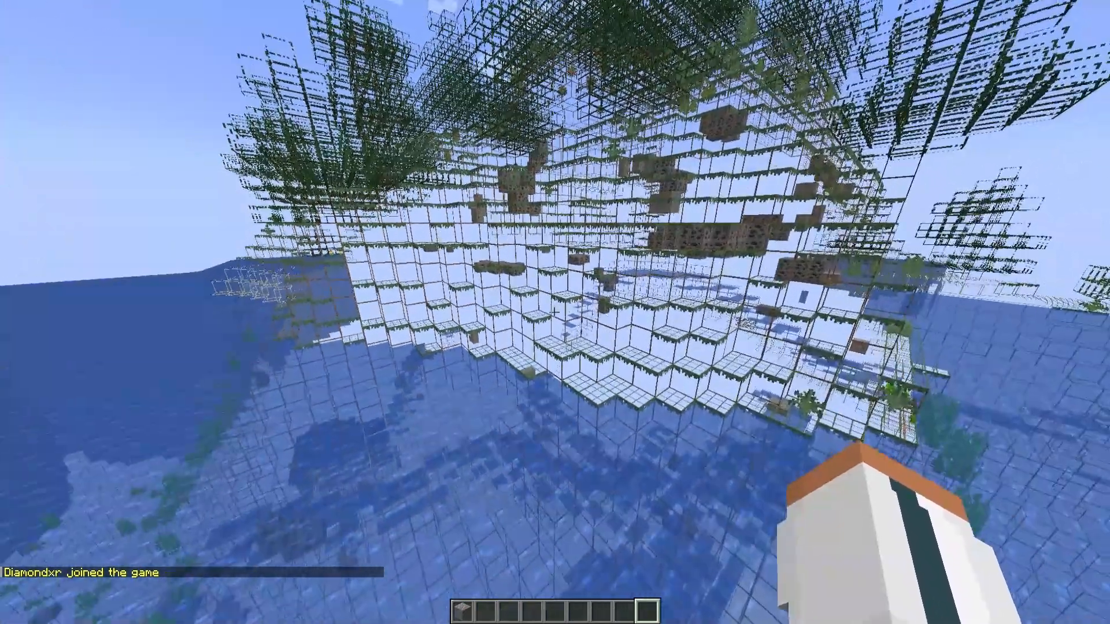
mouse_move(555, 312)
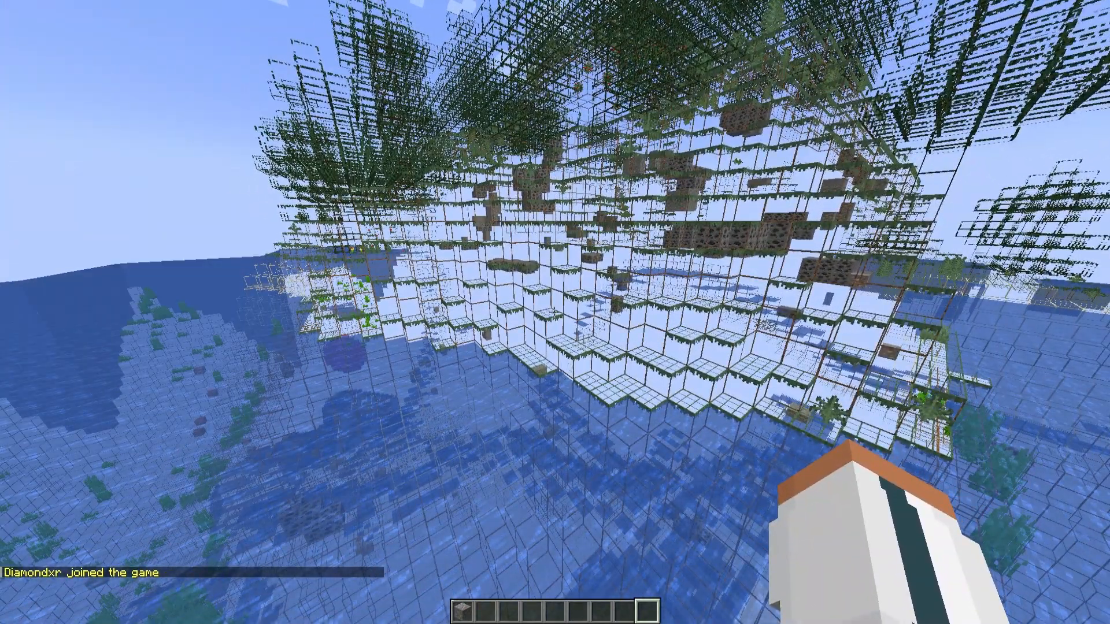
mouse_move(554, 312)
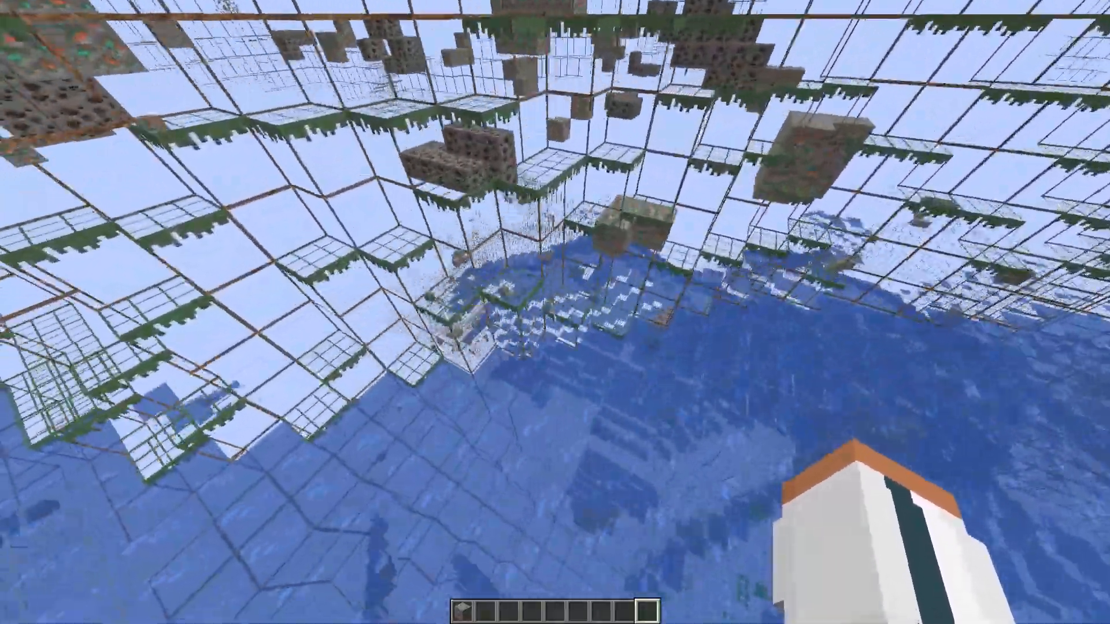
mouse_move(555, 312)
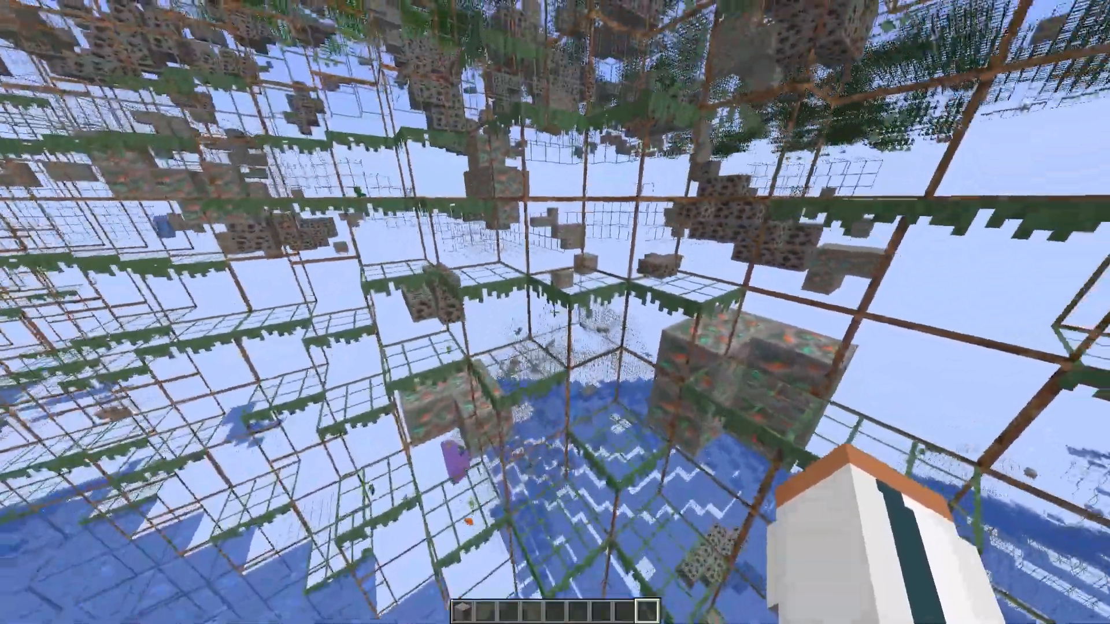
mouse_move(555, 312)
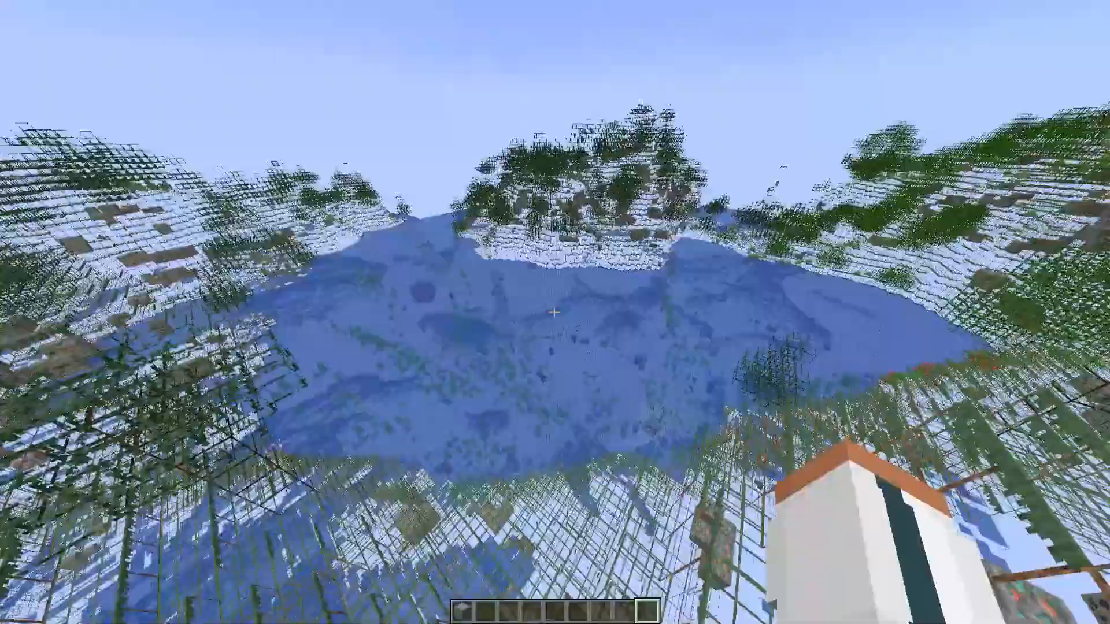
mouse_move(555, 313)
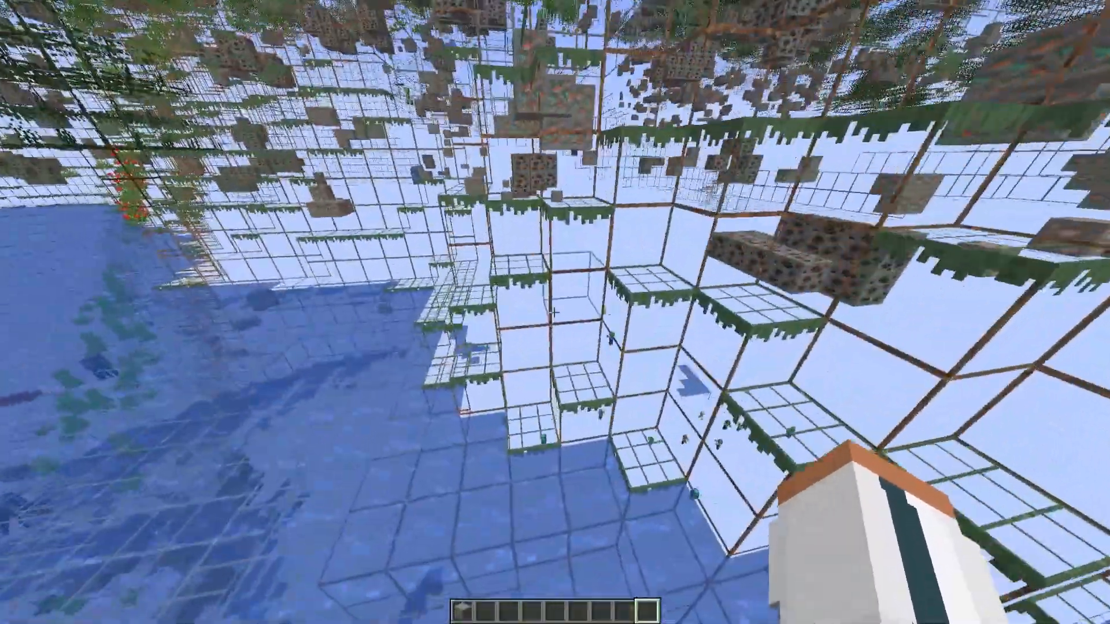
key(f3)
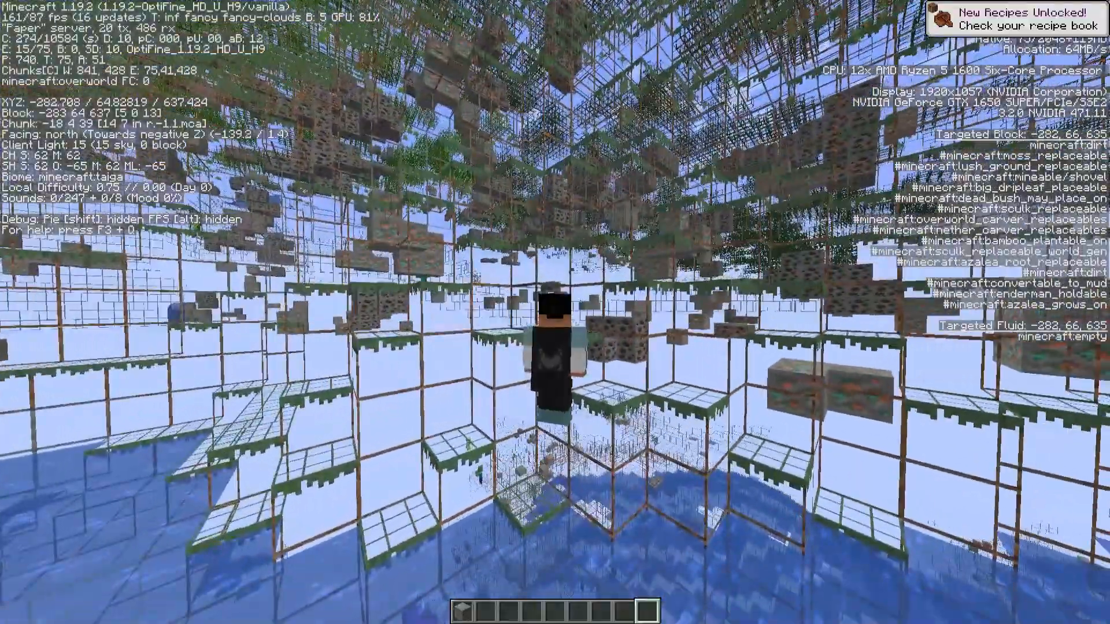
mouse_move(554, 312)
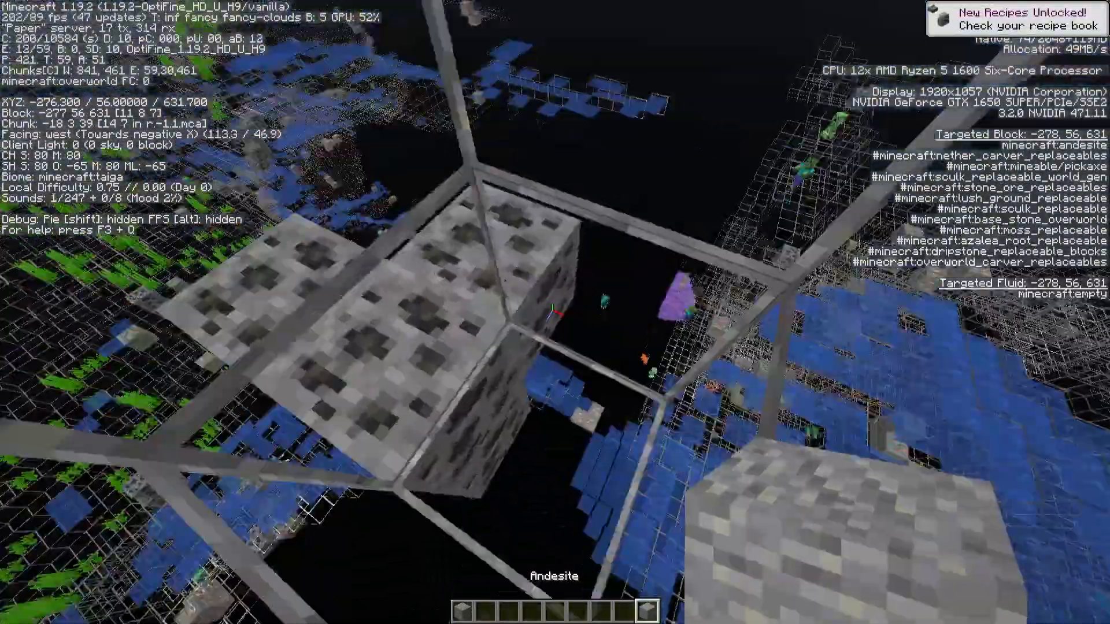
mouse_move(555, 312)
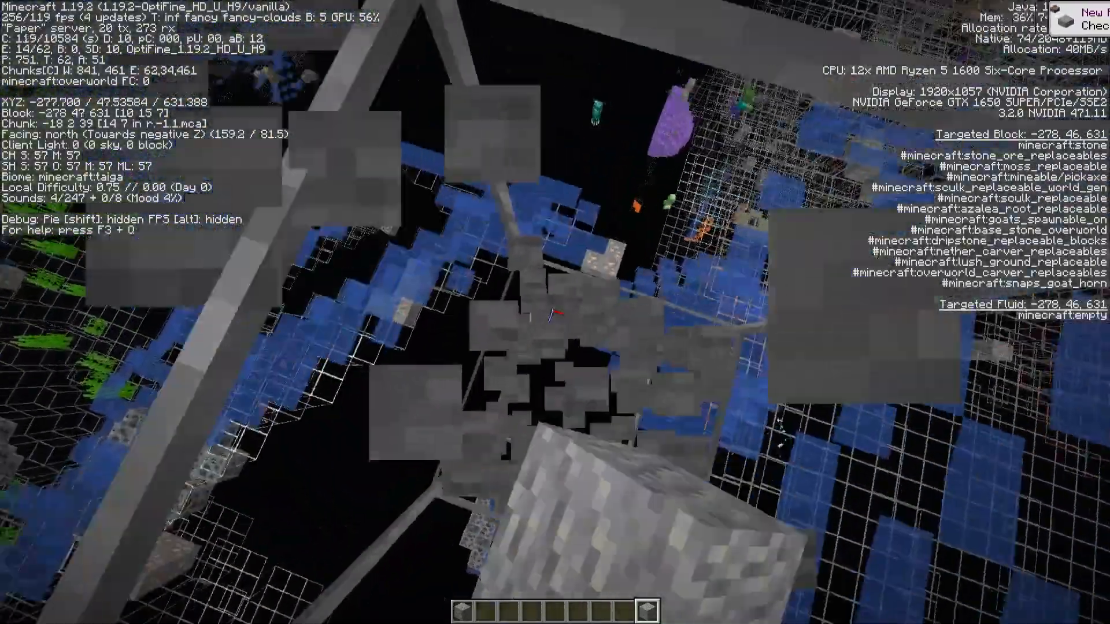
mouse_move(554, 312)
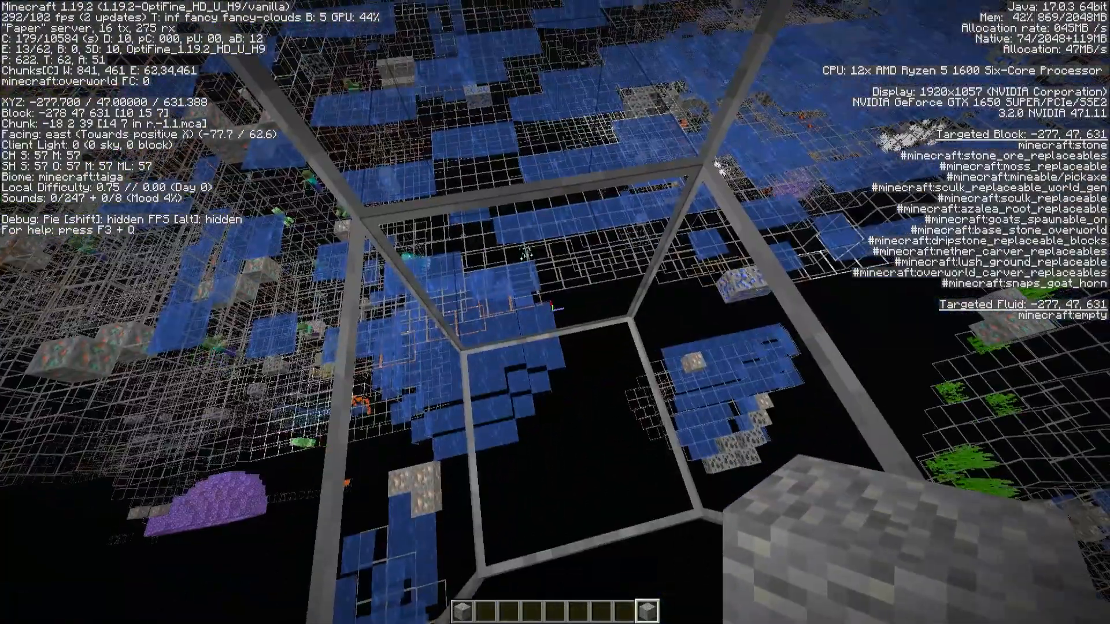
mouse_move(555, 312)
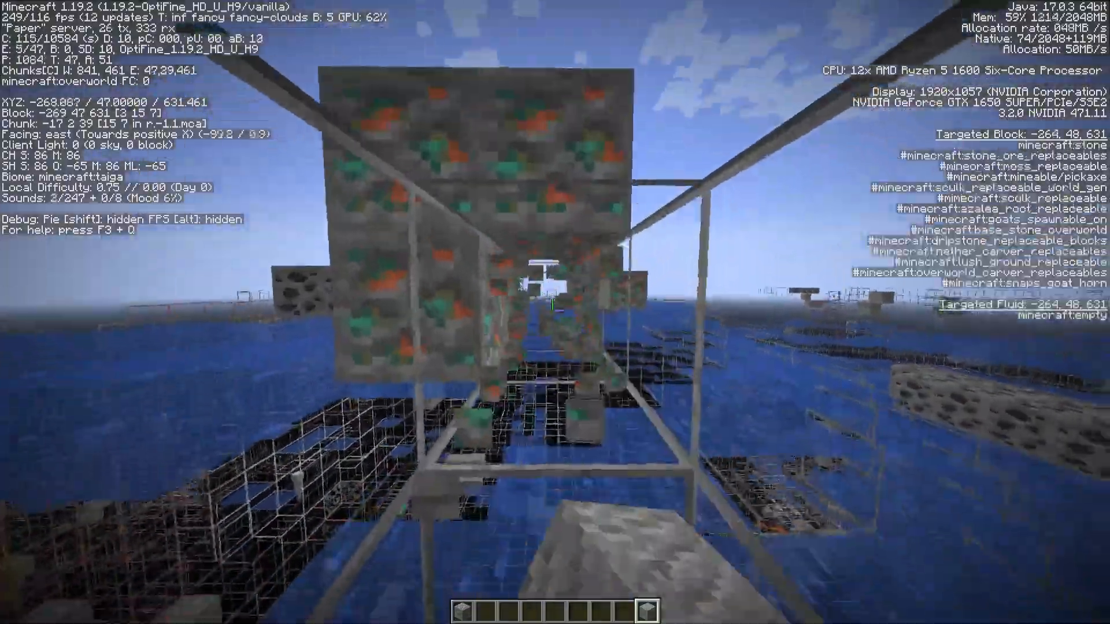
mouse_move(555, 312)
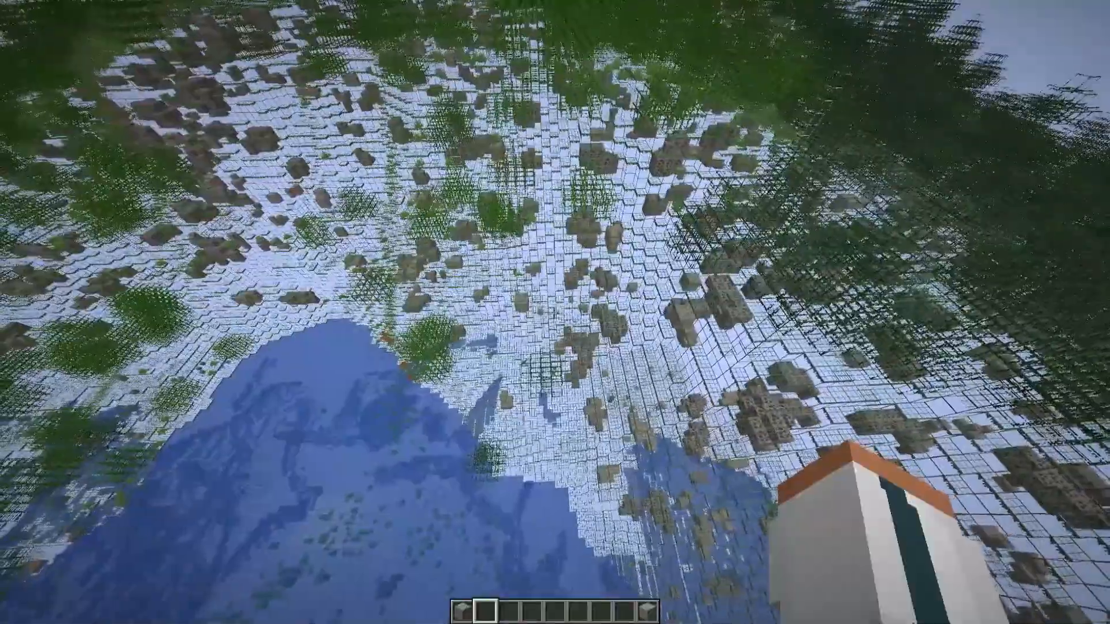
mouse_move(555, 312)
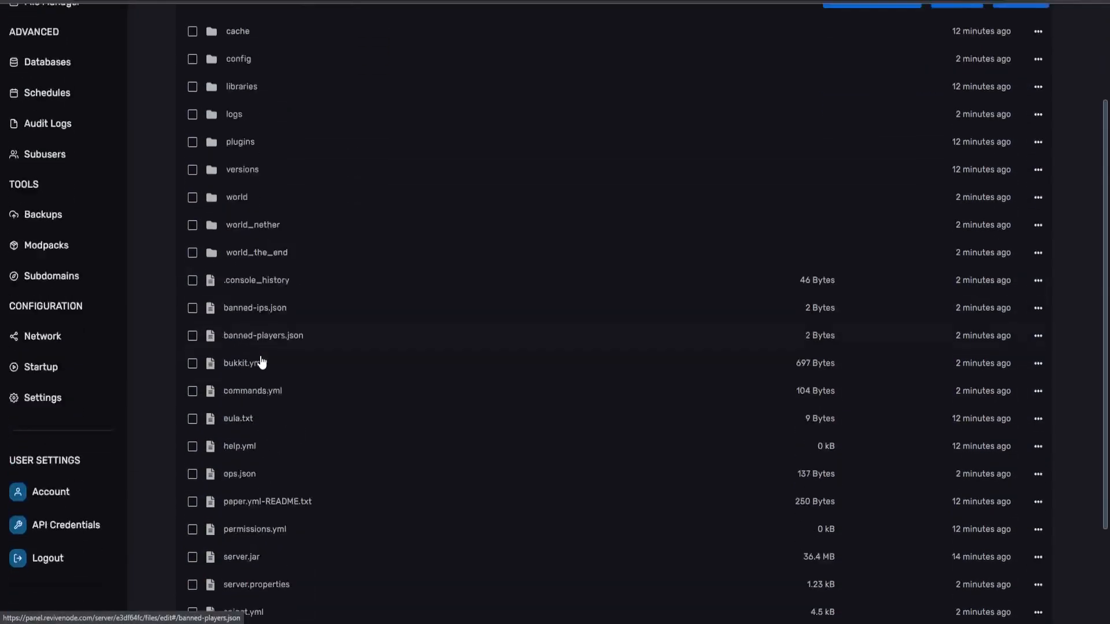
Reopen paper-world-defaults.yml from the server's config folder.
click(238, 58)
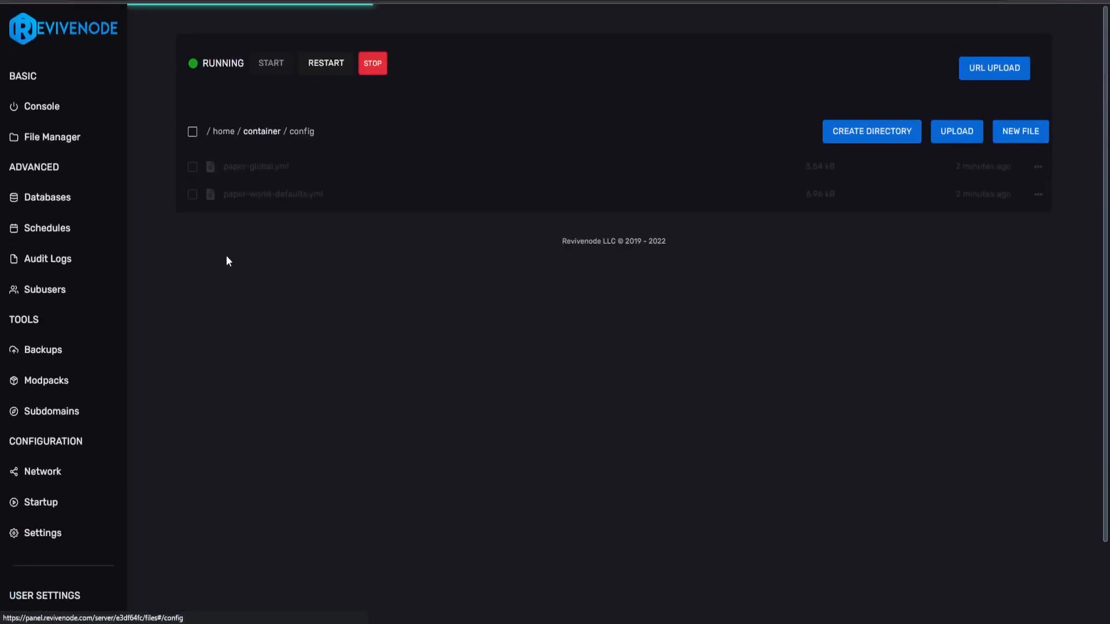
click(273, 194)
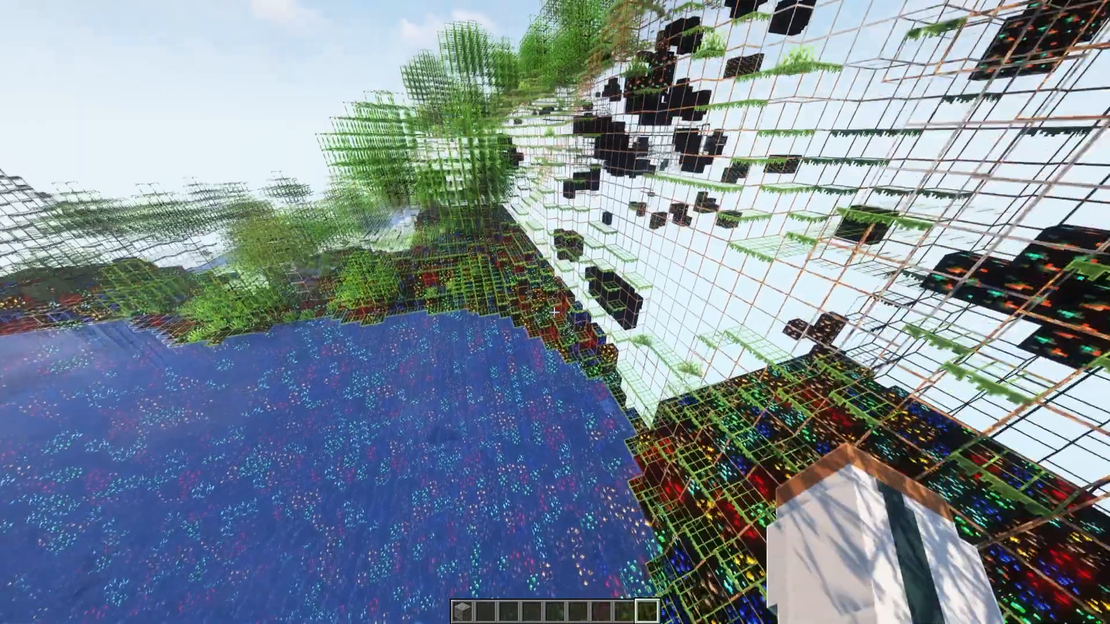
mouse_move(554, 312)
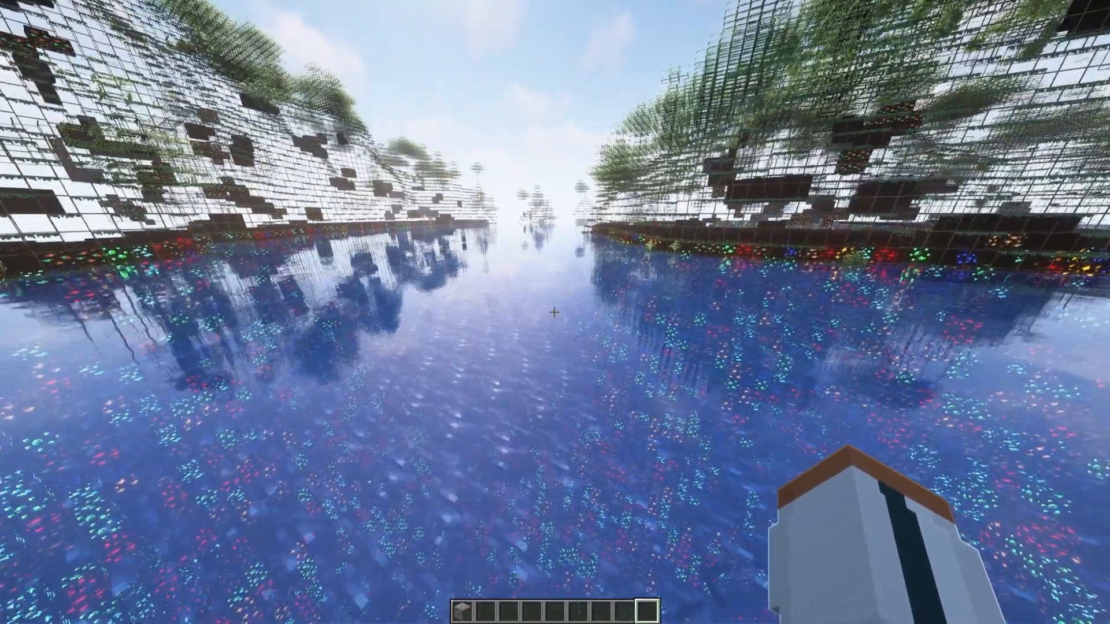
mouse_move(555, 312)
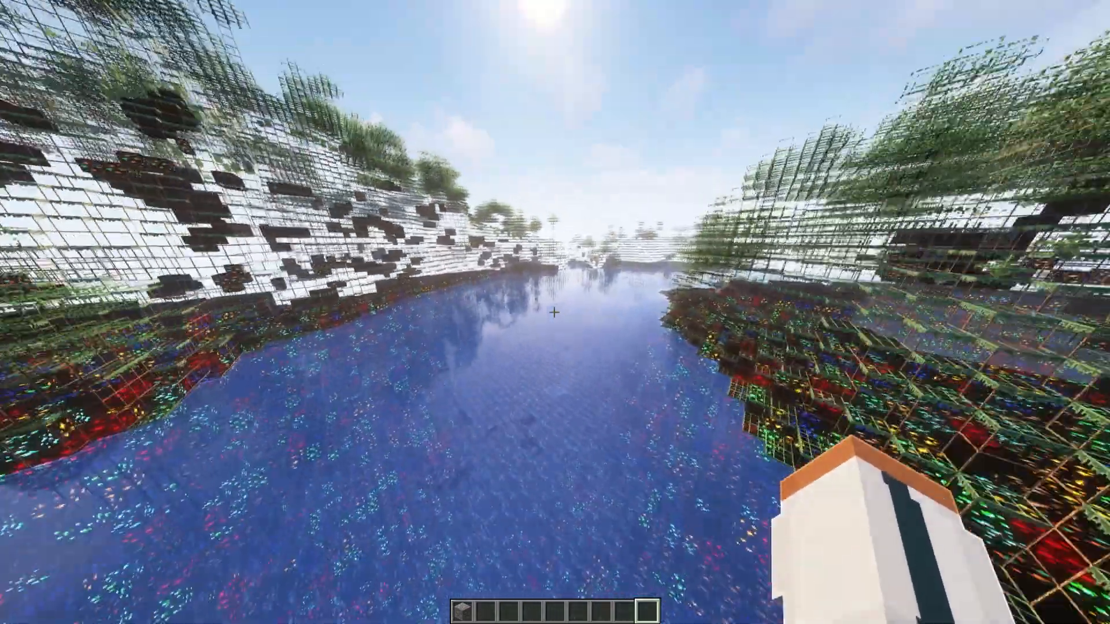
mouse_move(555, 312)
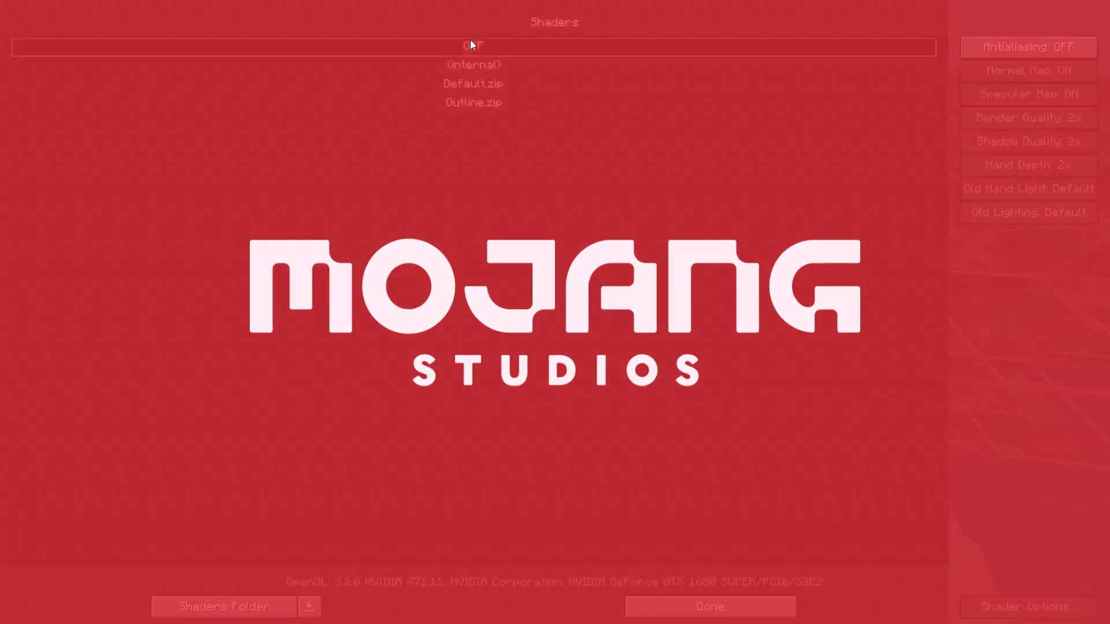
Leave the Shaders screen and inspect the ore-filled terrain with the F3 debug overlay.
click(709, 607)
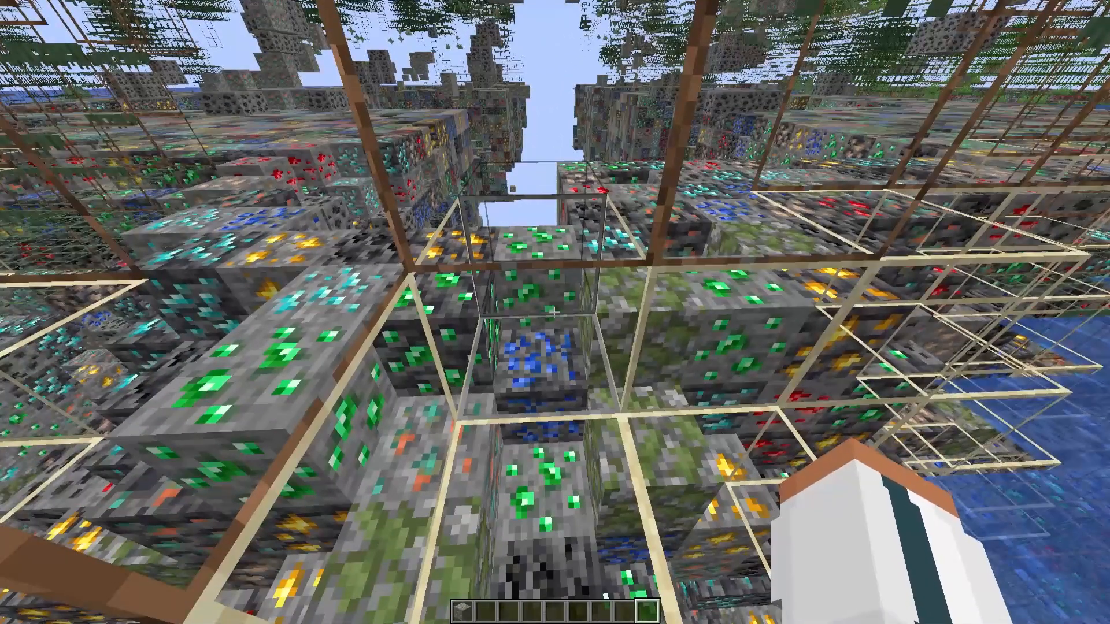
mouse_move(555, 312)
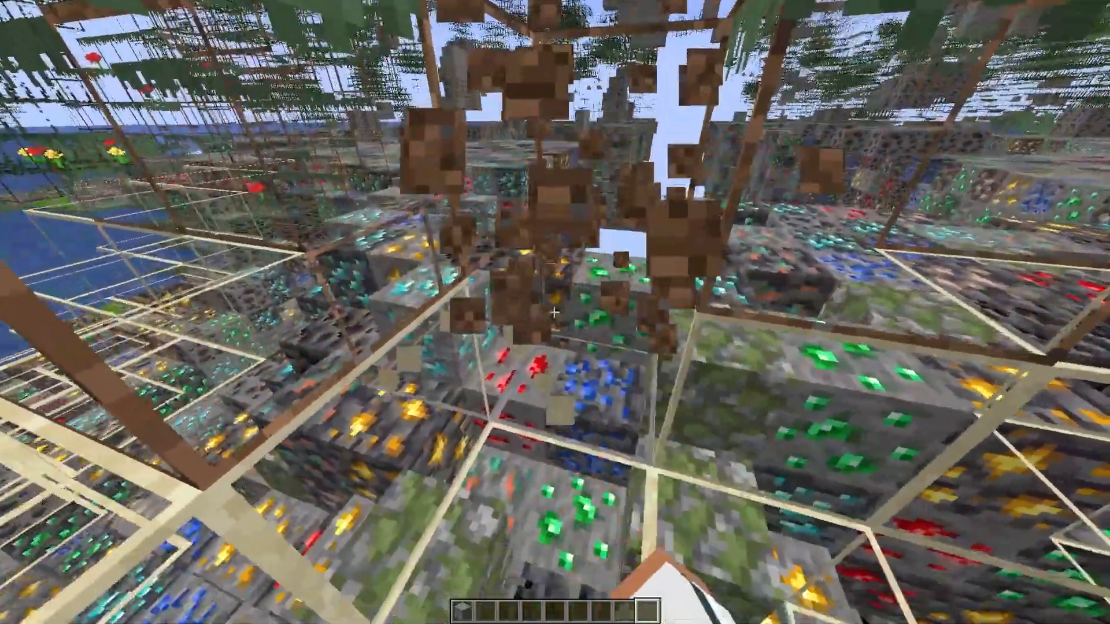
mouse_move(555, 312)
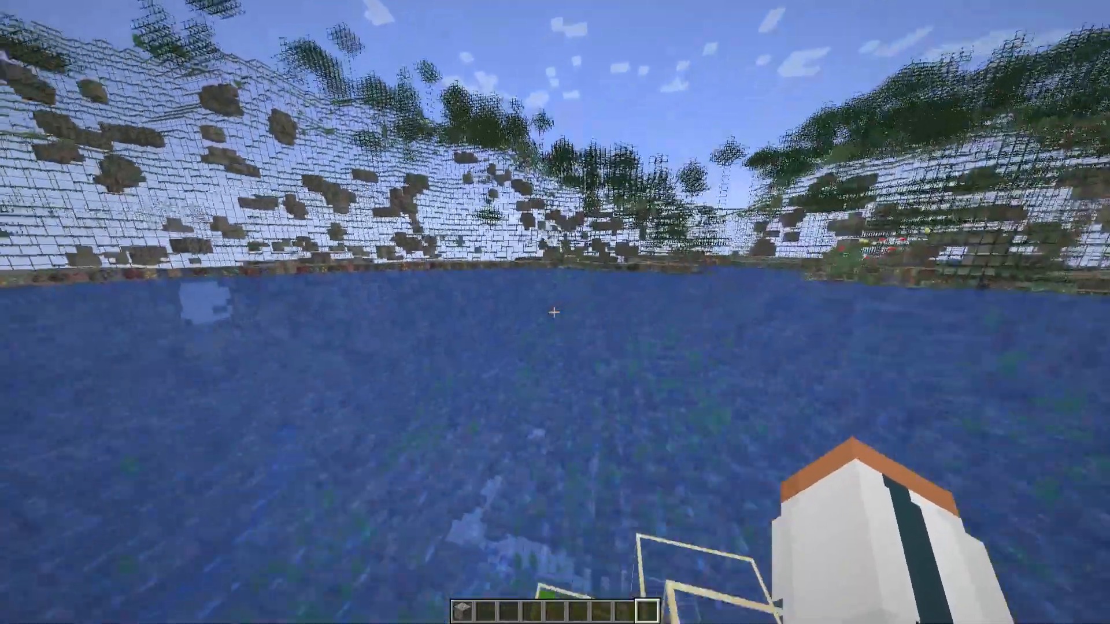
mouse_move(555, 312)
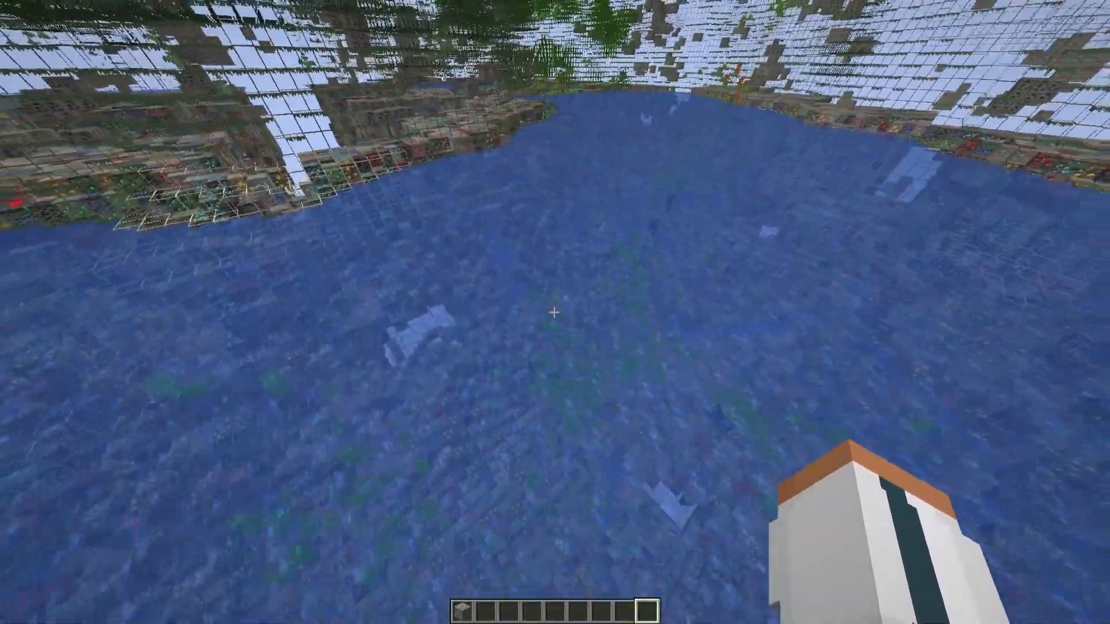
mouse_move(555, 312)
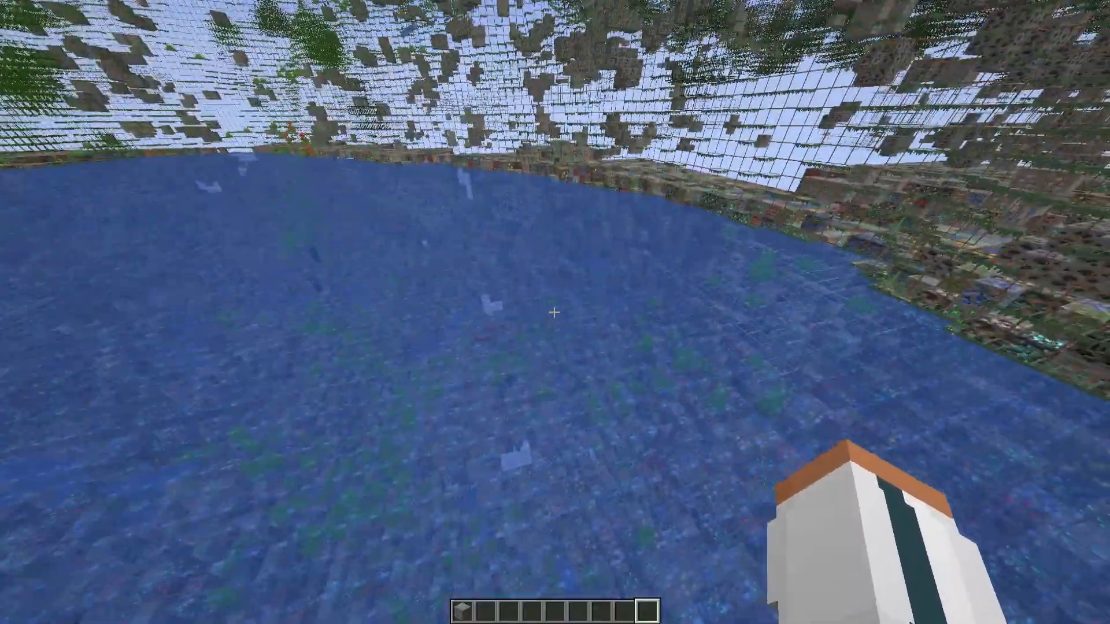
mouse_move(555, 312)
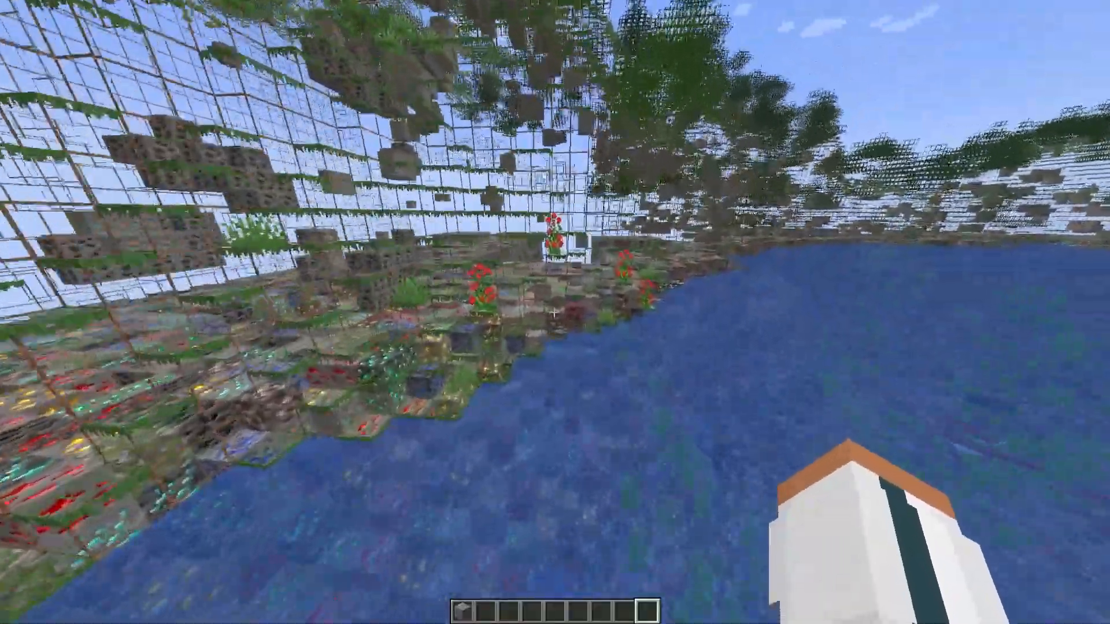
mouse_move(555, 312)
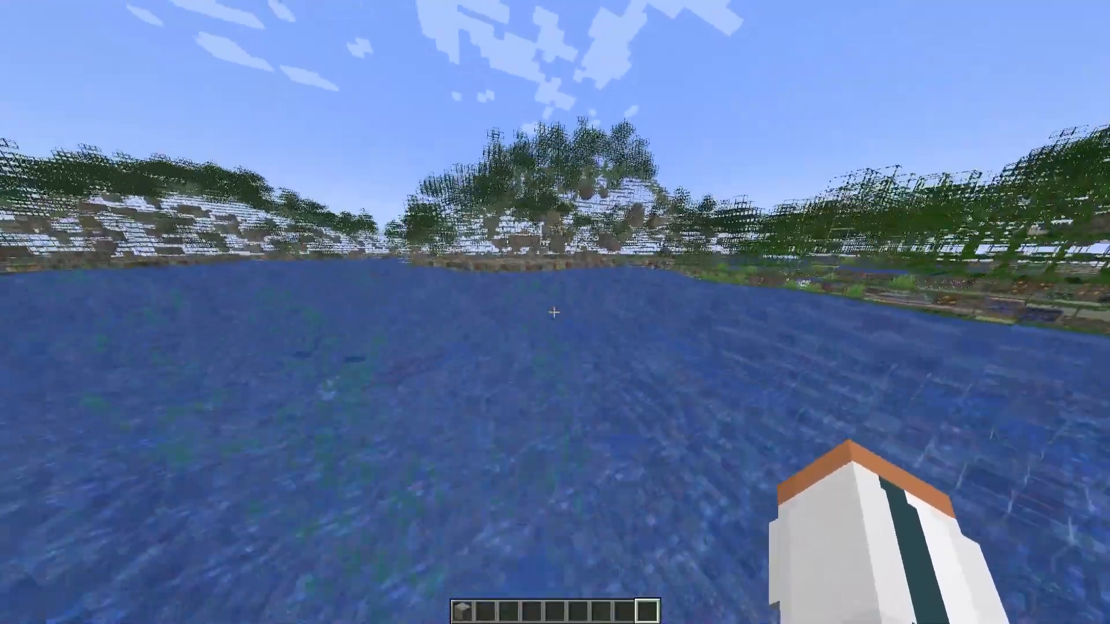
key(F3)
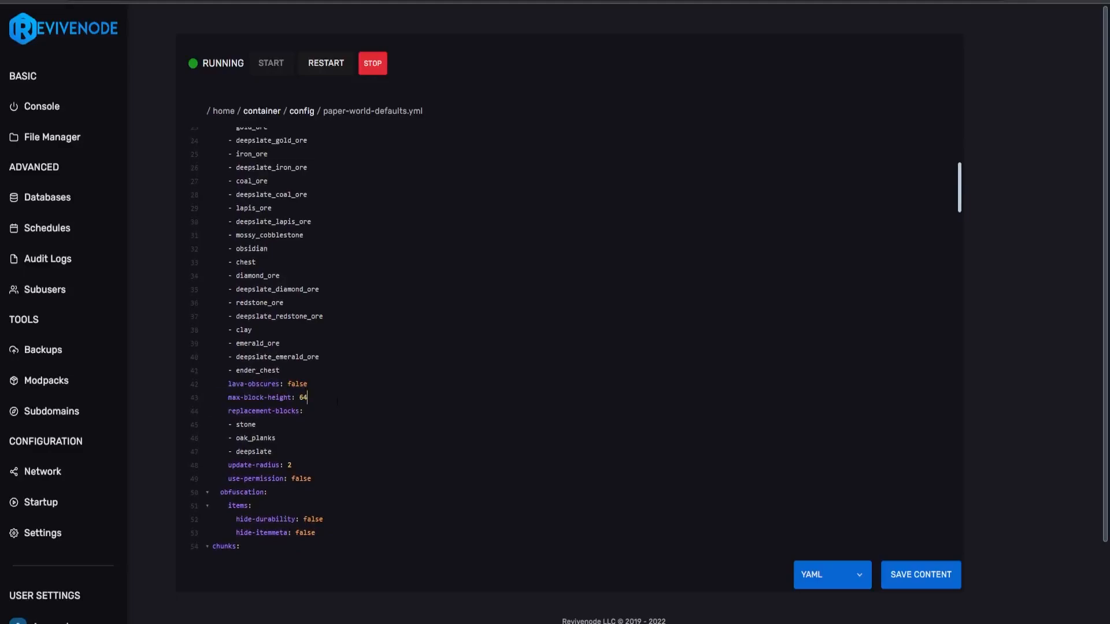
double_click(300, 397)
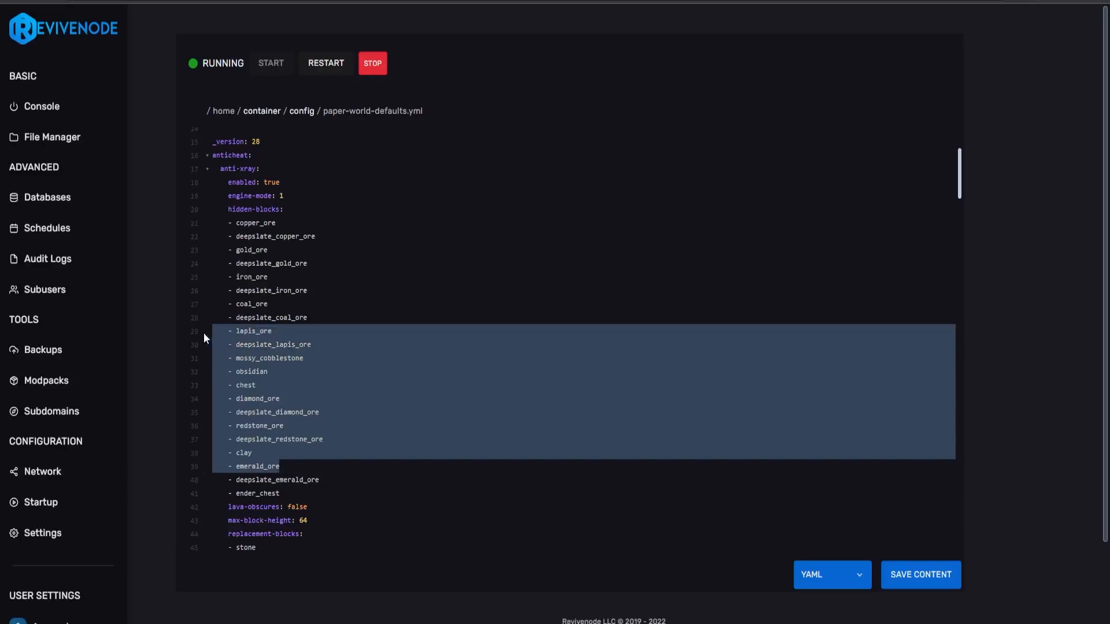
scroll(up, 3)
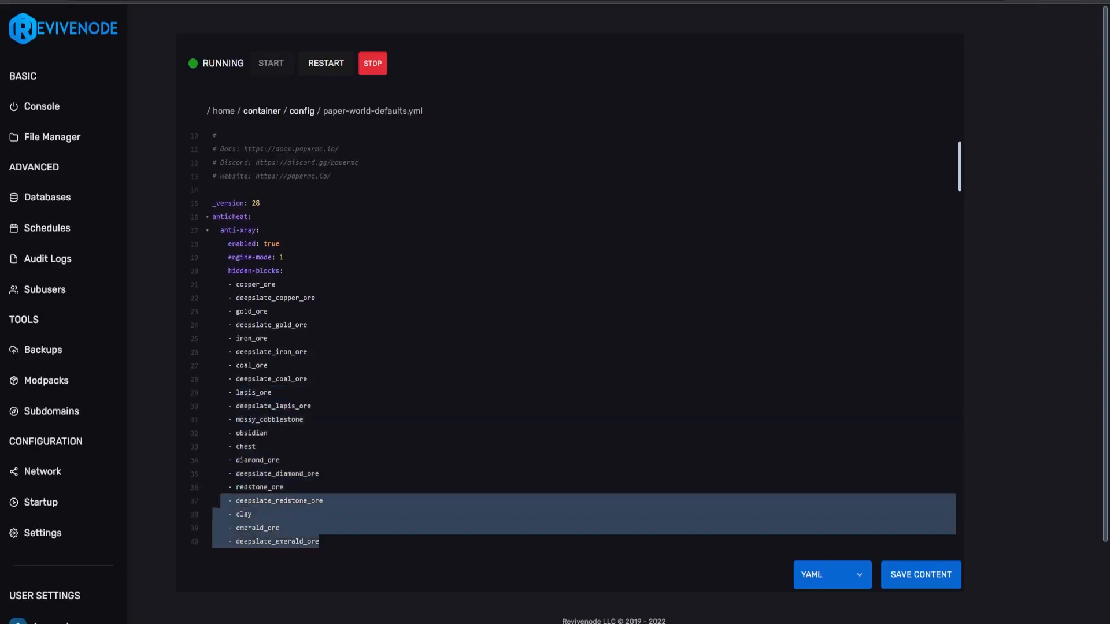
click(242, 513)
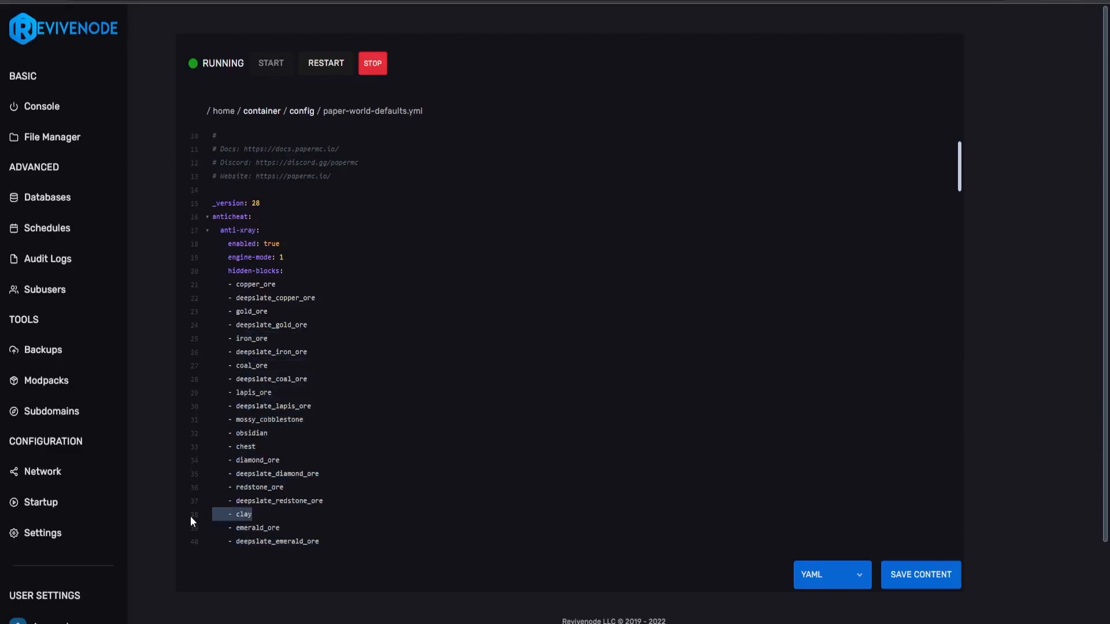
mouse_move(203, 501)
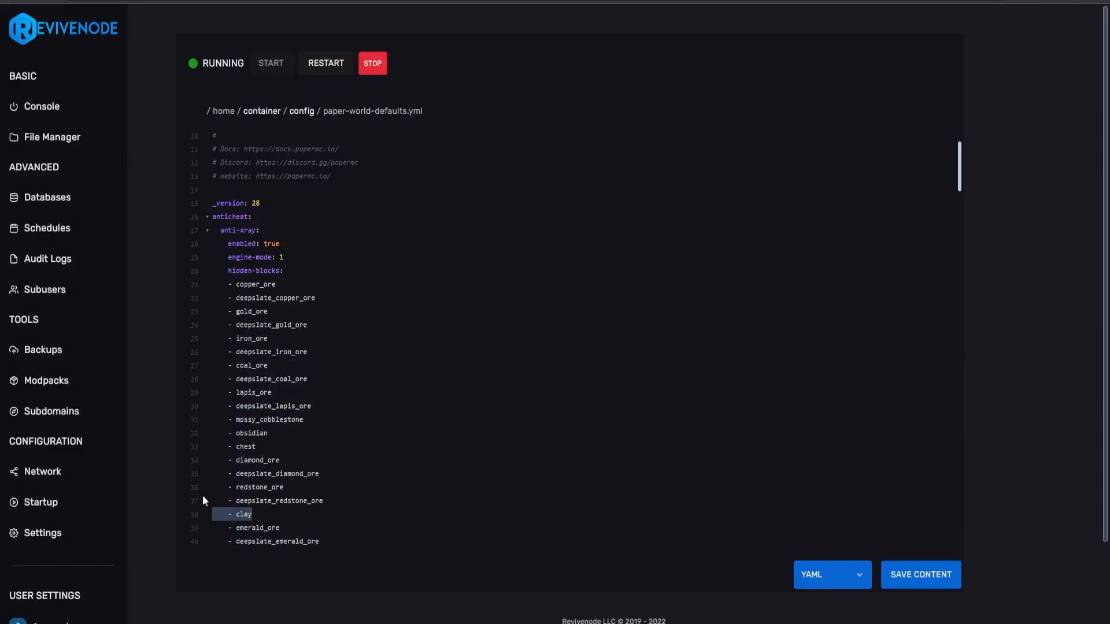